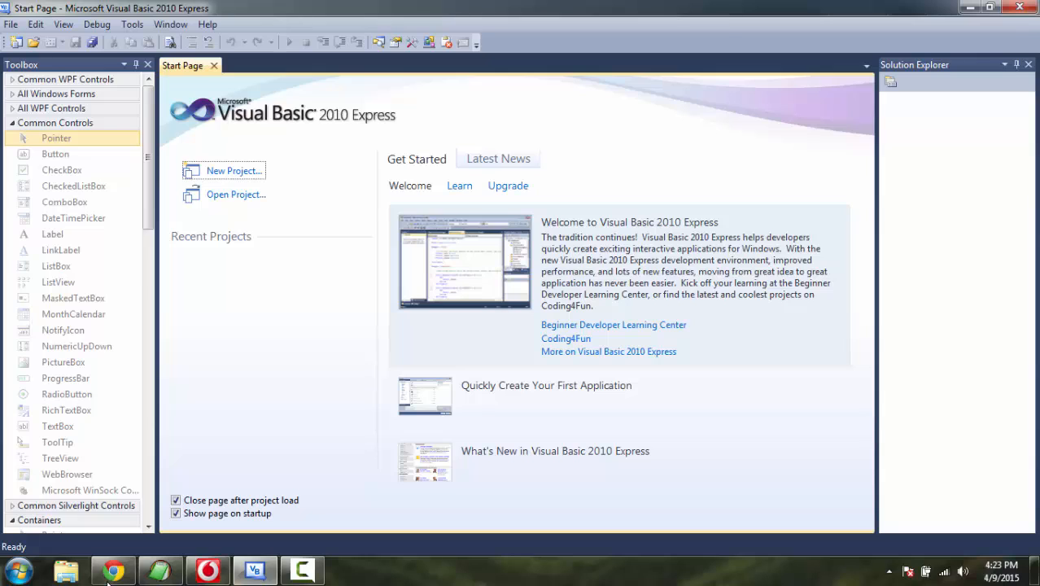
pyautogui.moveTo(113, 570)
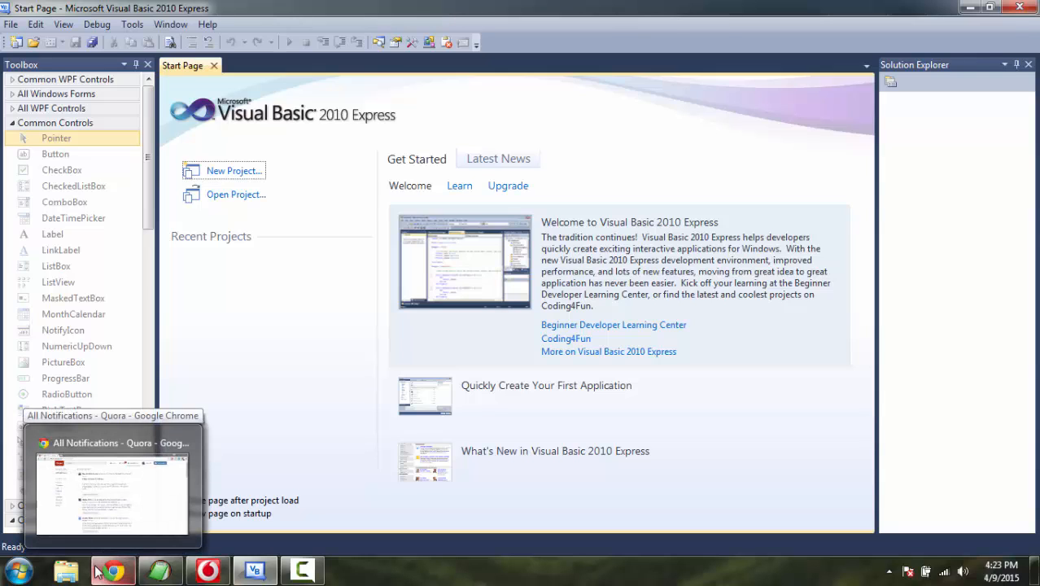
pyautogui.moveTo(338, 355)
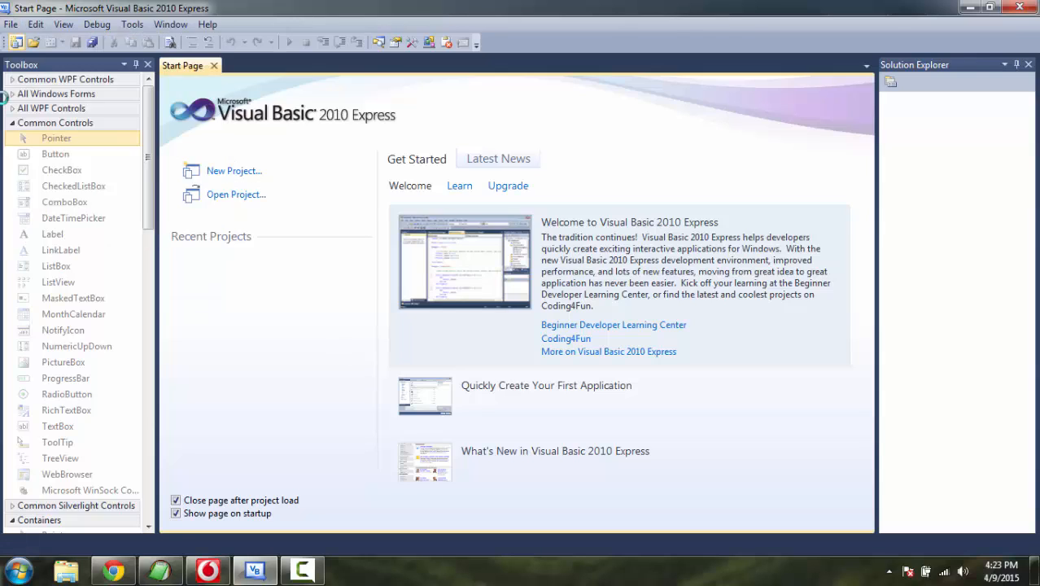
# Start a new Windows Forms Application project, keeping the default name WindowsApplication1
pyautogui.click(234, 171)
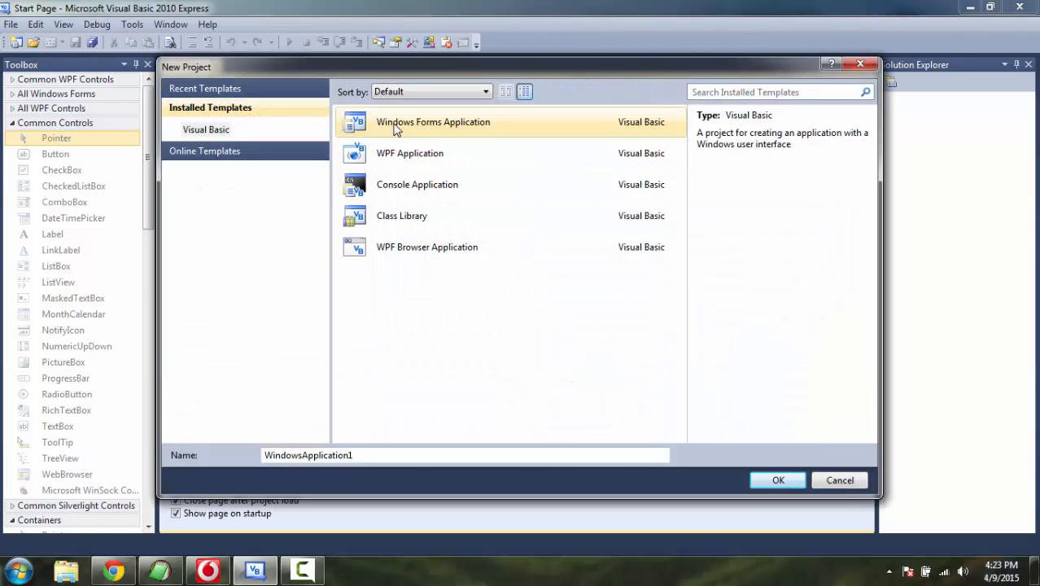
pyautogui.moveTo(468, 153)
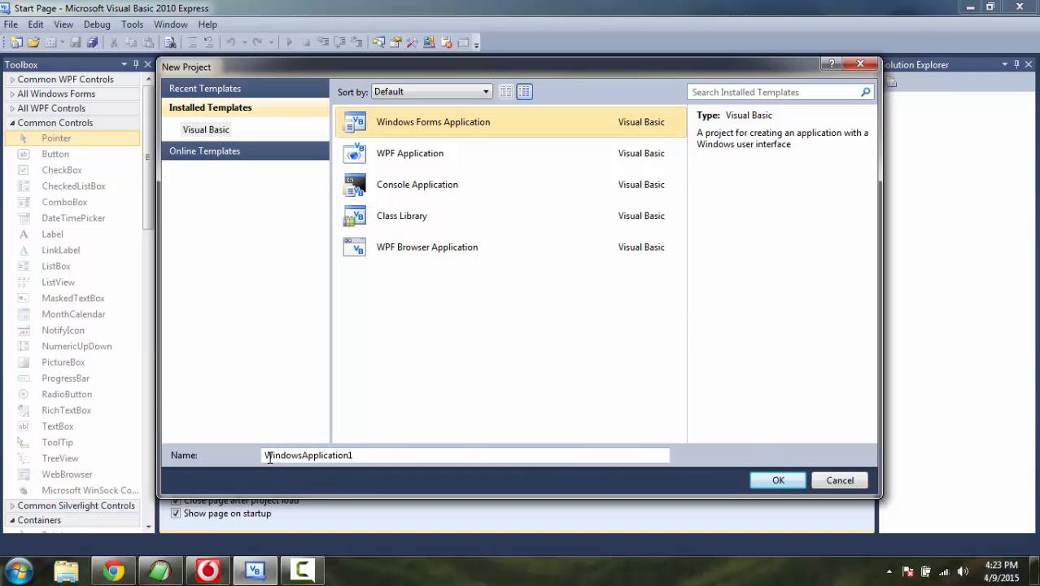
pyautogui.click(779, 478)
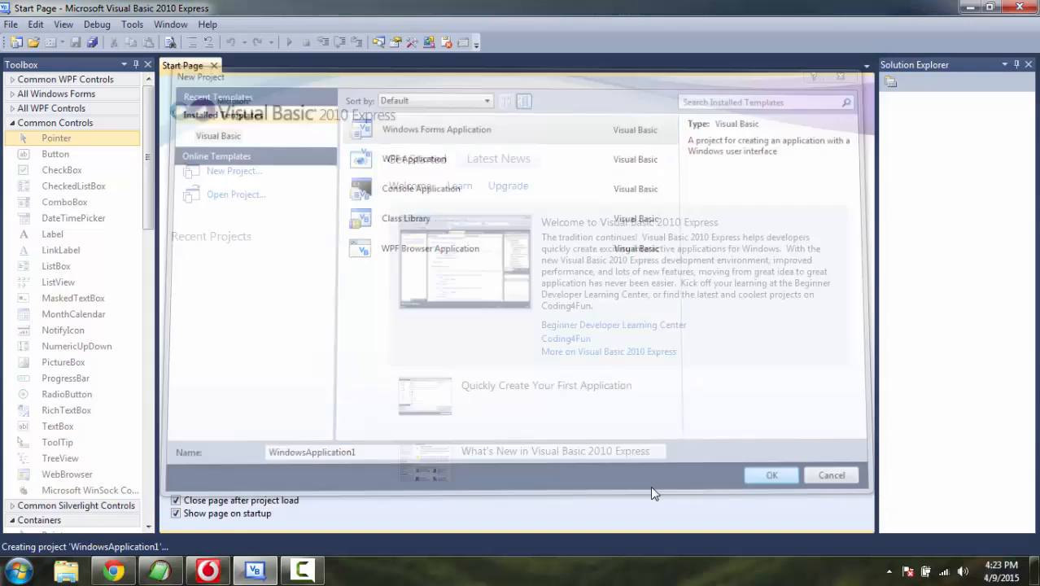
# Enlarge Form1 to roughly 841 by 509 pixels in the designer
pyautogui.click(771, 475)
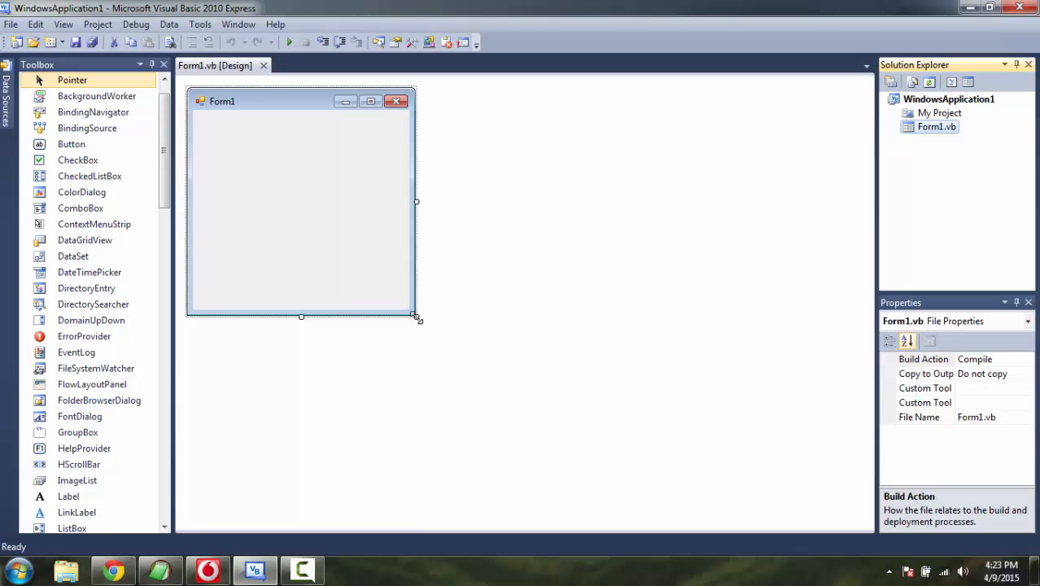
pyautogui.moveTo(417, 317); pyautogui.dragTo(827, 479)
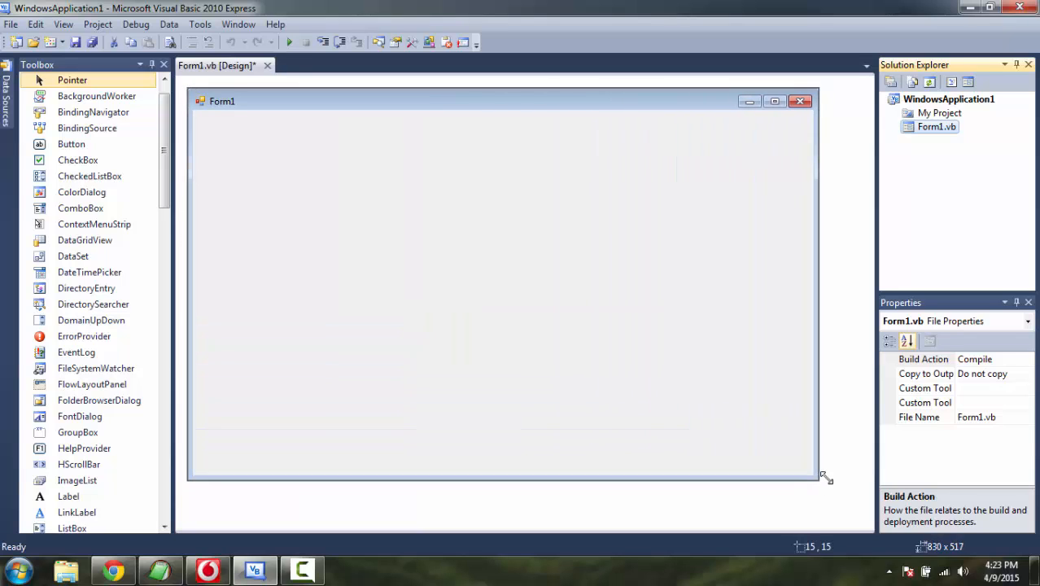
pyautogui.moveTo(824, 478); pyautogui.dragTo(828, 475)
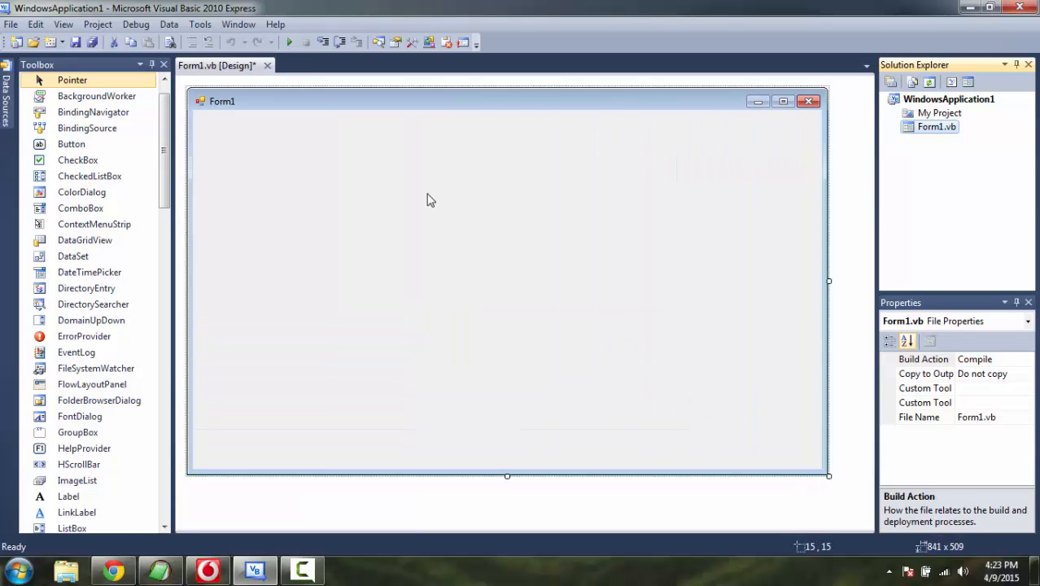
pyautogui.moveTo(544, 261)
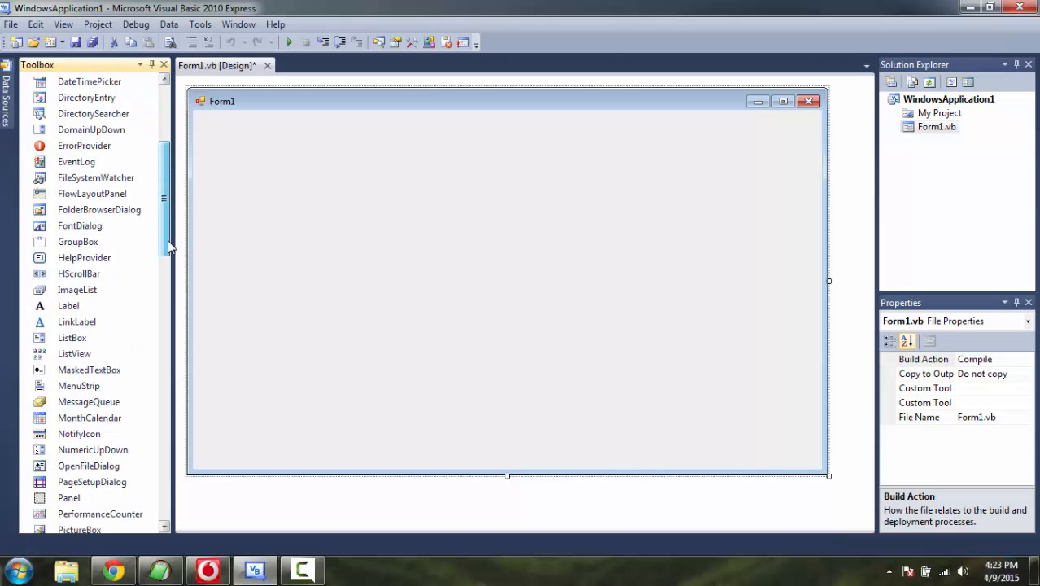
pyautogui.scroll(-3)
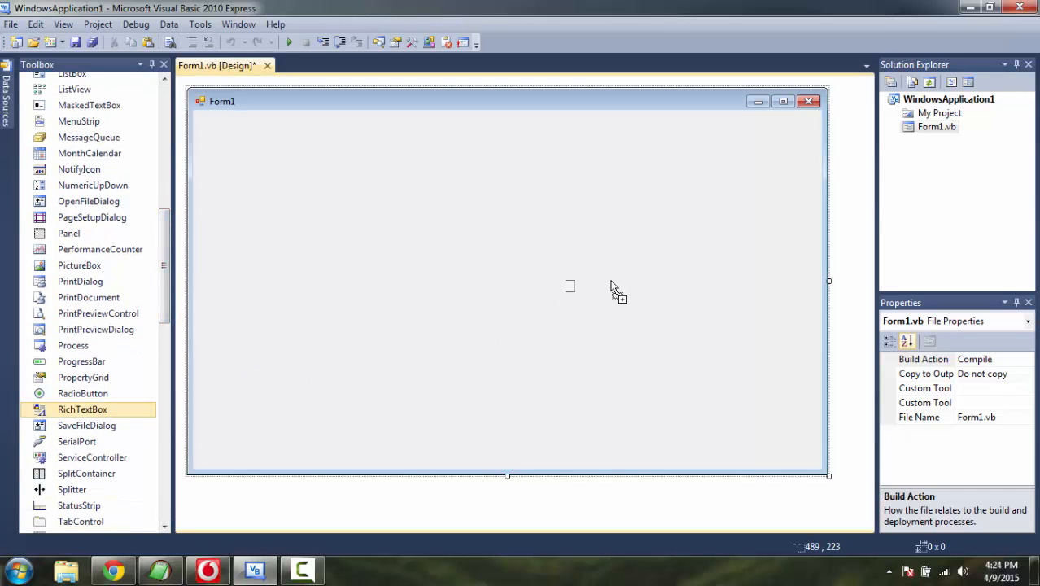
# Add a RichTextBox on the form's top right and size it to about 359x391
pyautogui.moveTo(81, 410); pyautogui.dragTo(615, 306)
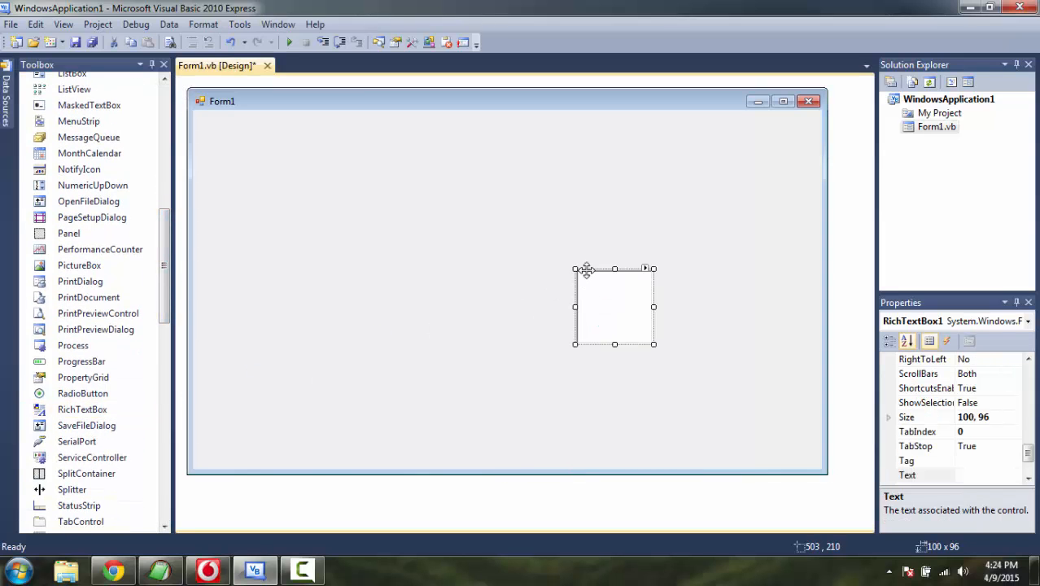
pyautogui.moveTo(616, 306); pyautogui.dragTo(570, 162)
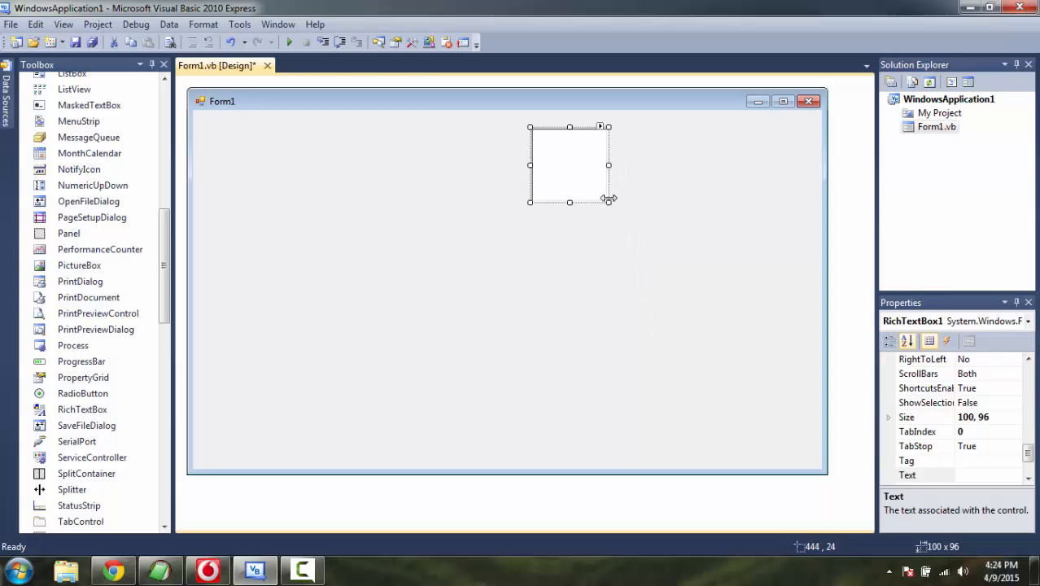
pyautogui.moveTo(609, 202); pyautogui.dragTo(809, 459)
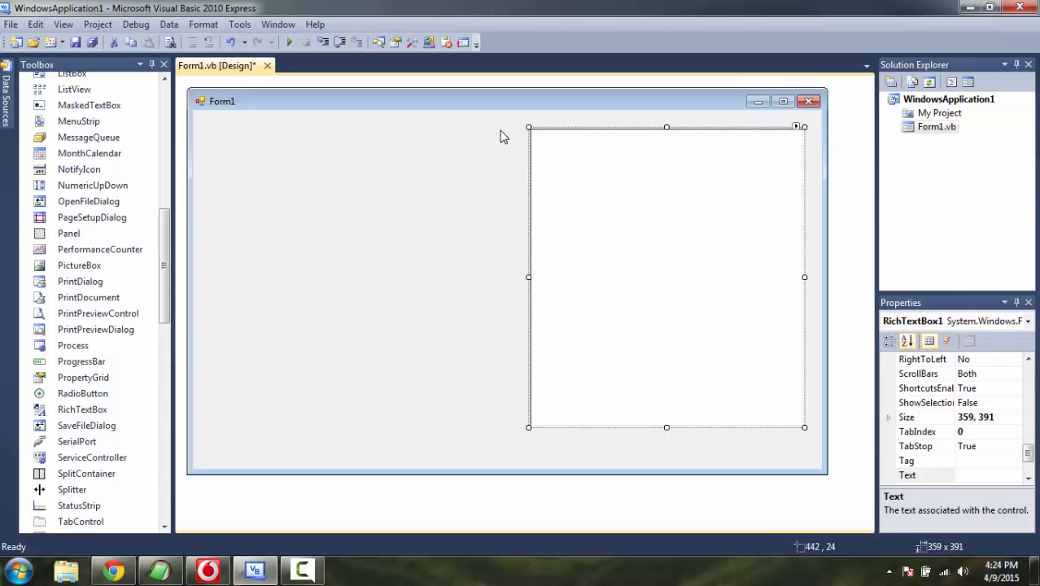
pyautogui.scroll(-3)
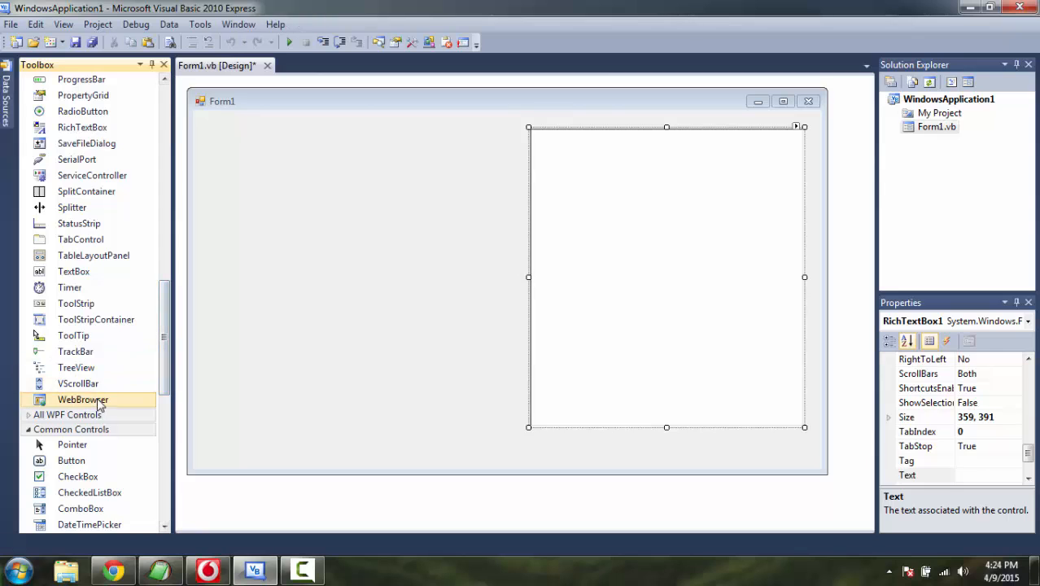
# Add a WebBrowser on the form's left, sized about 403x391 to match the text box height
pyautogui.moveTo(82, 399); pyautogui.dragTo(374, 371)
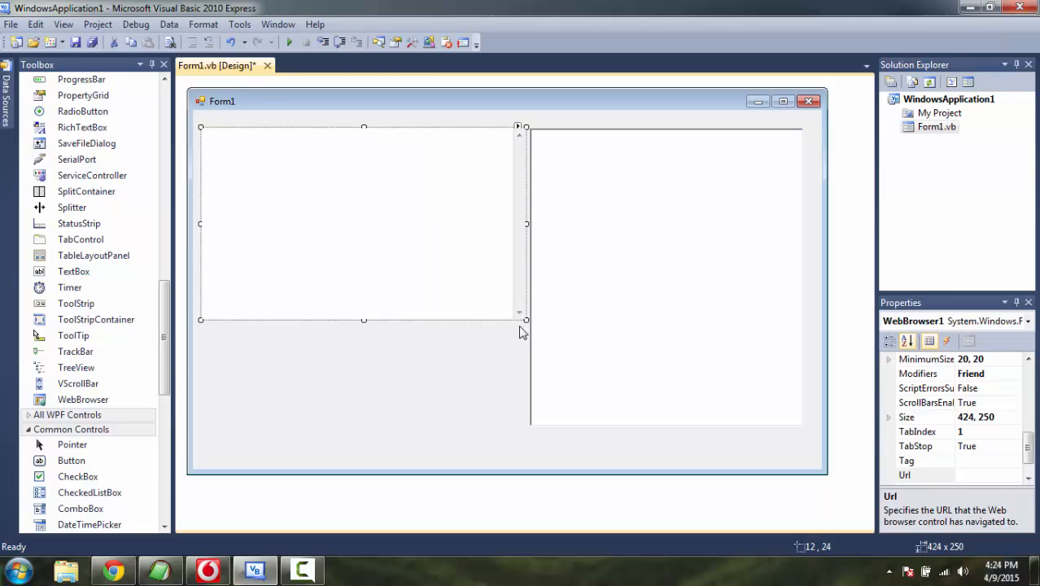
pyautogui.moveTo(524, 224); pyautogui.dragTo(503, 225)
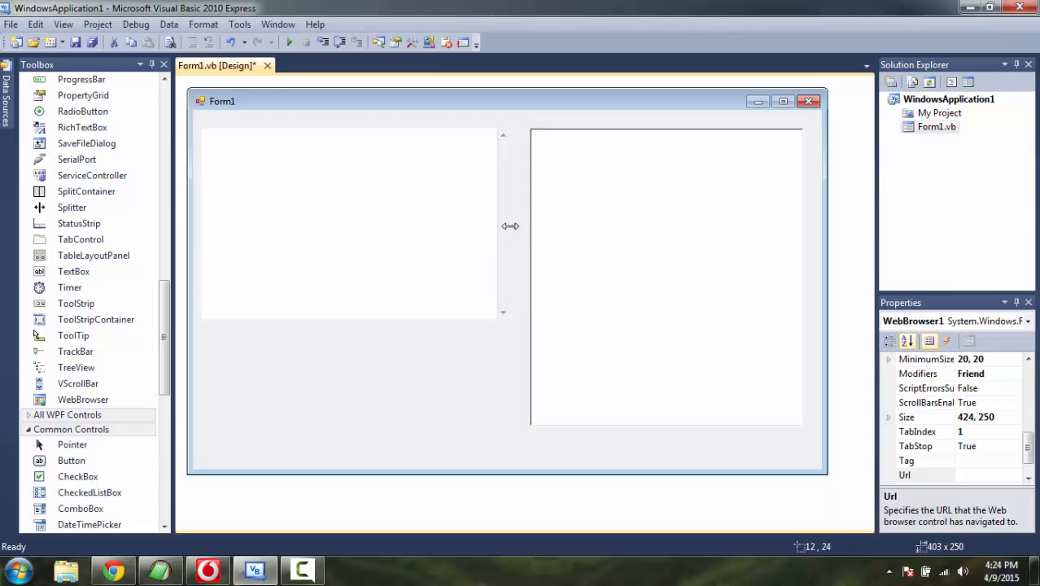
pyautogui.moveTo(350, 324); pyautogui.dragTo(363, 373)
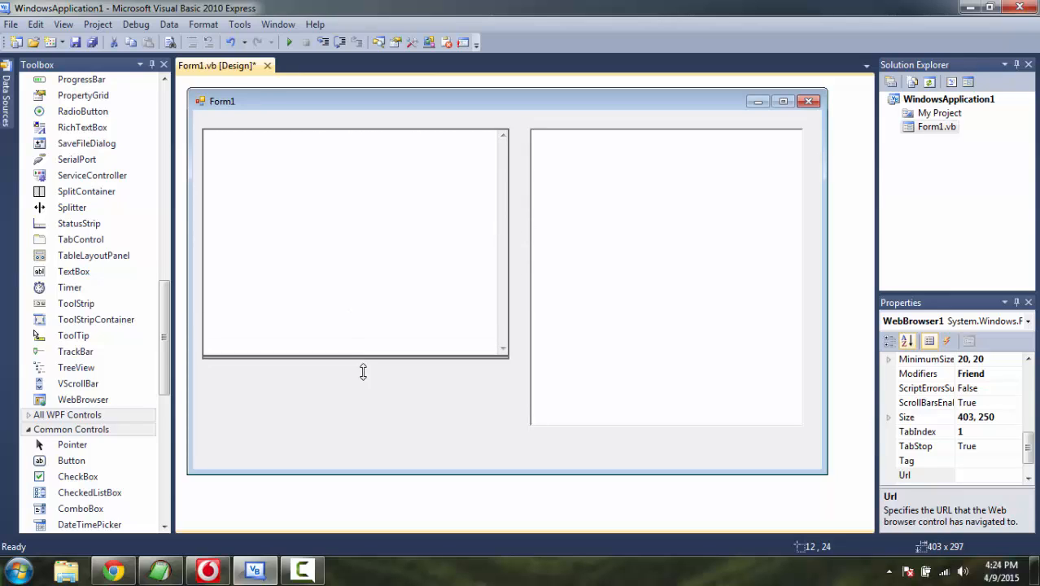
pyautogui.moveTo(355, 353); pyautogui.dragTo(355, 426)
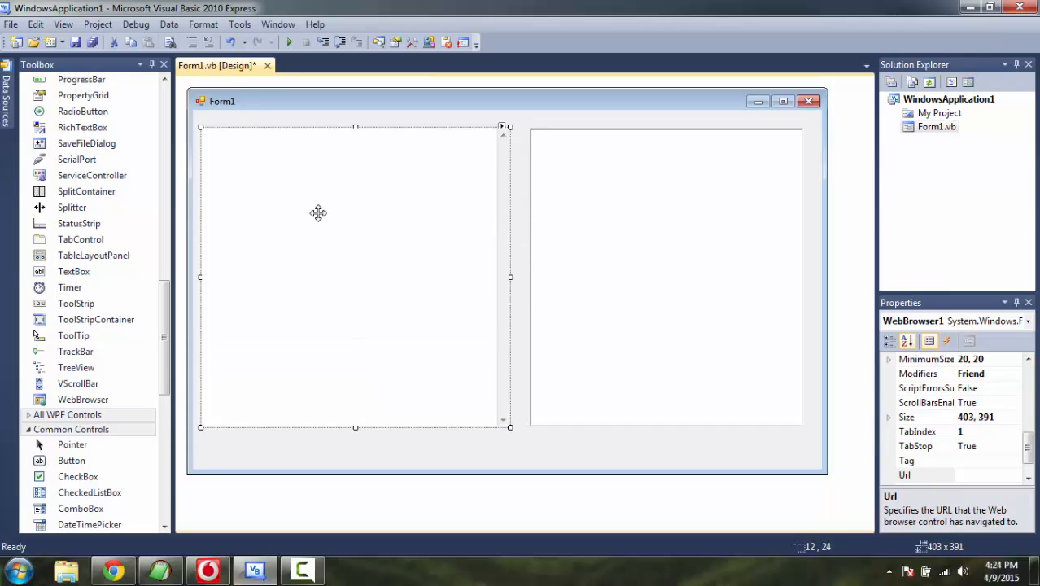
pyautogui.moveTo(329, 212)
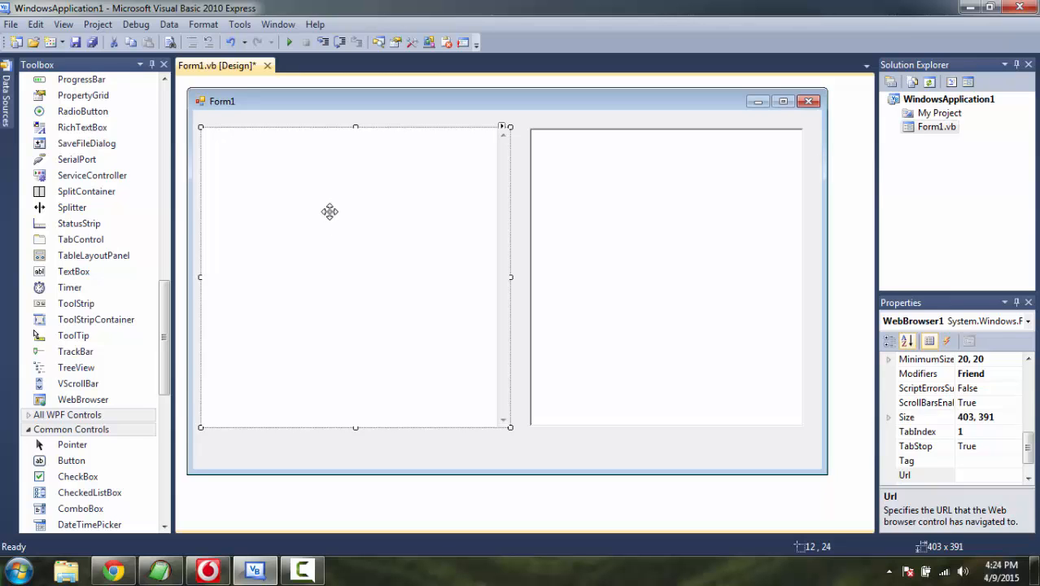
pyautogui.scroll(-3)
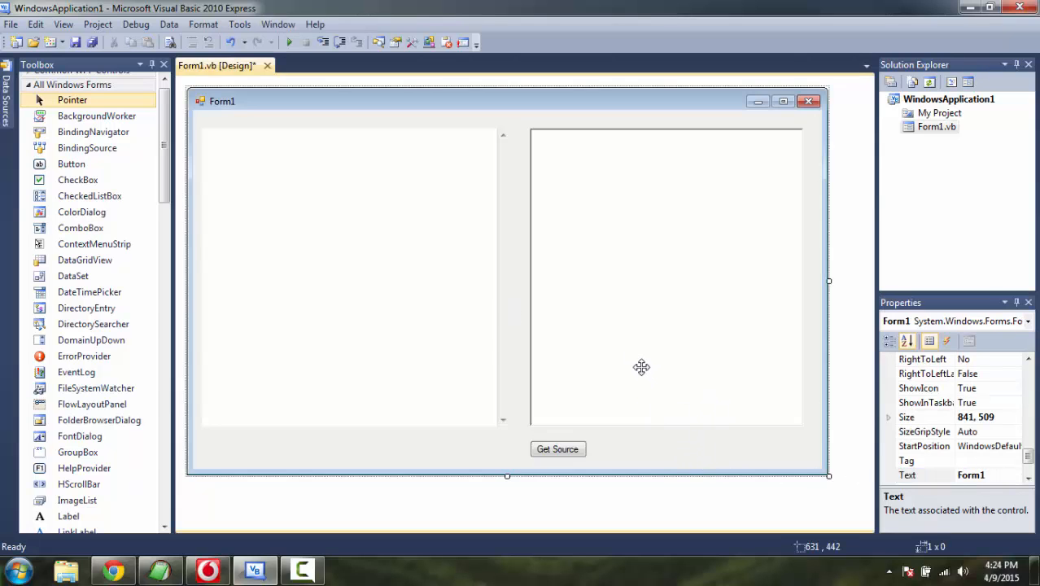
pyautogui.moveTo(129, 78)
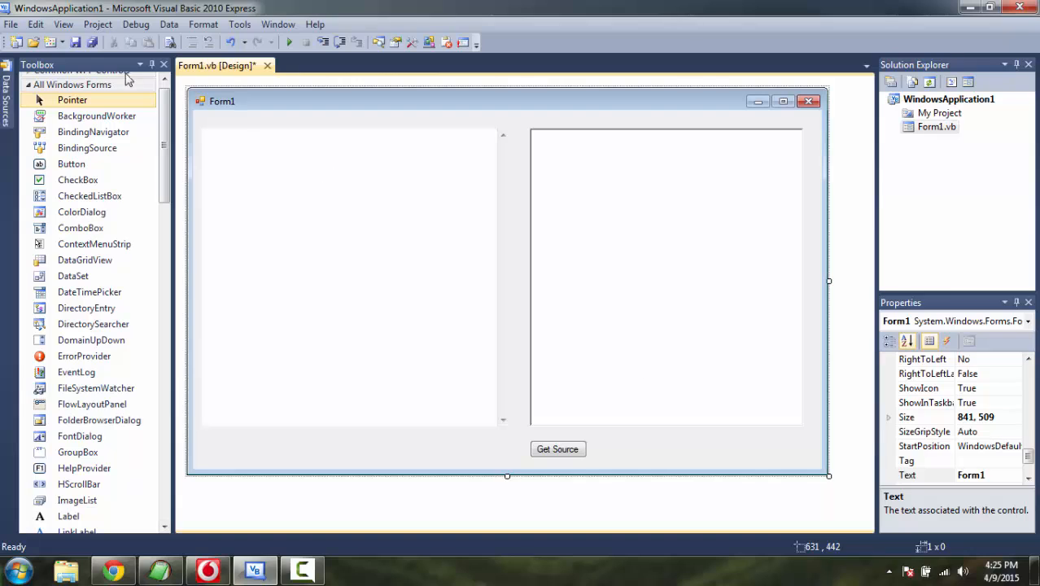
# Save the project with the Get Source button in place below the two panes
pyautogui.press('ctrl+s')
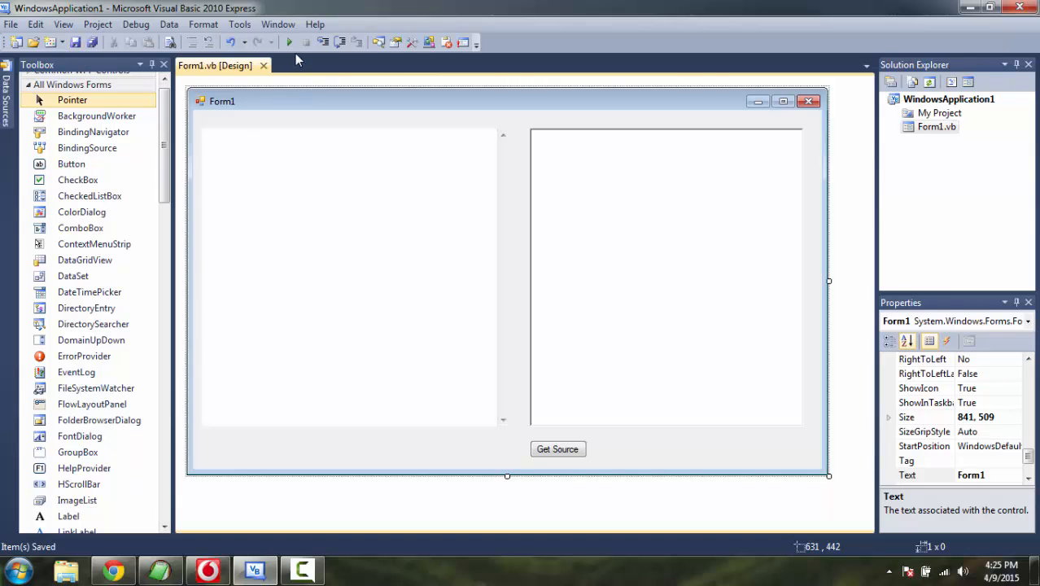
# Test-run the form, then select the Get Source button back in the designer
pyautogui.click(288, 42)
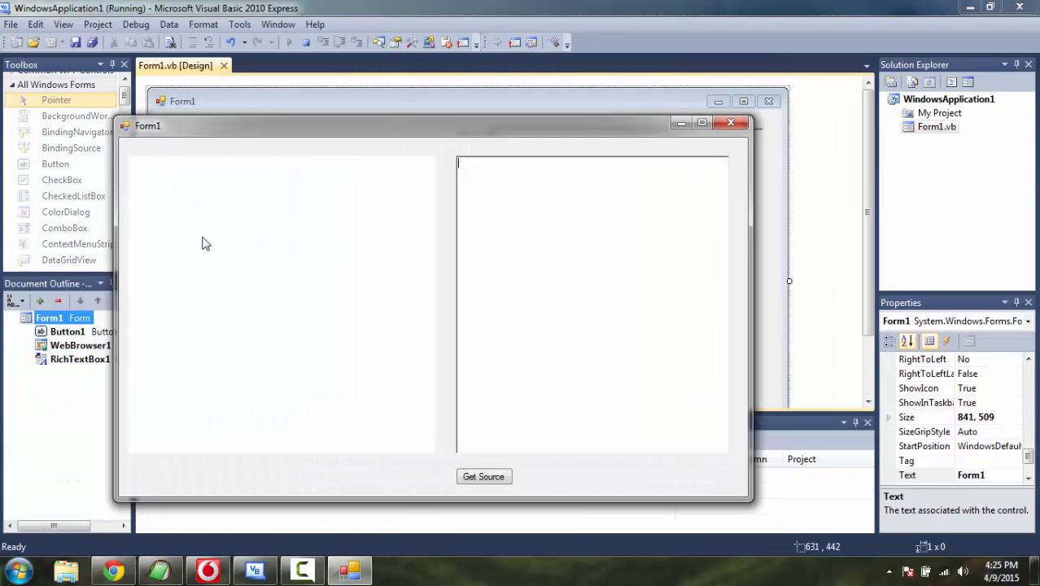
pyautogui.moveTo(496, 333)
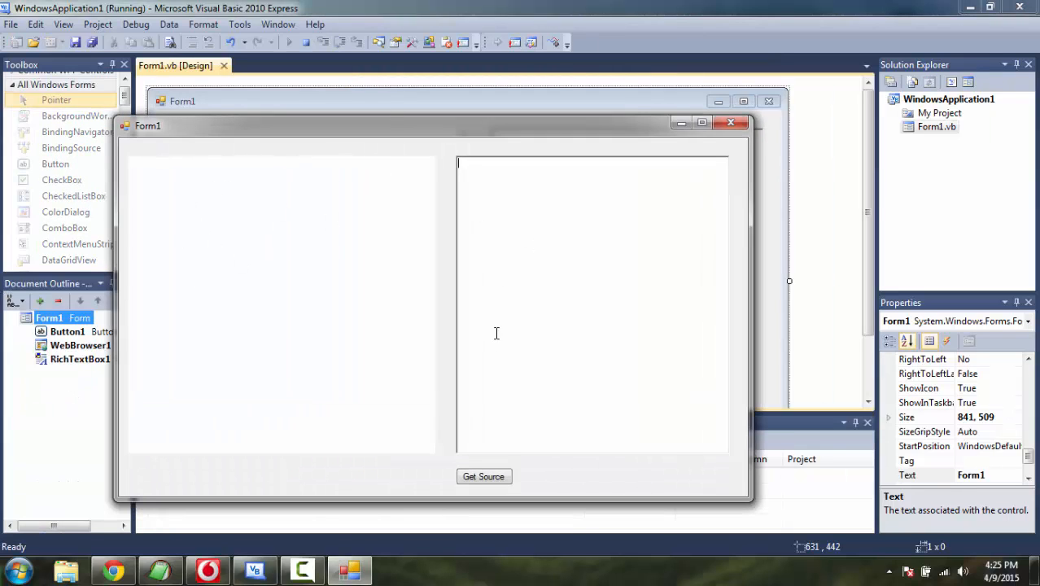
pyautogui.moveTo(554, 235)
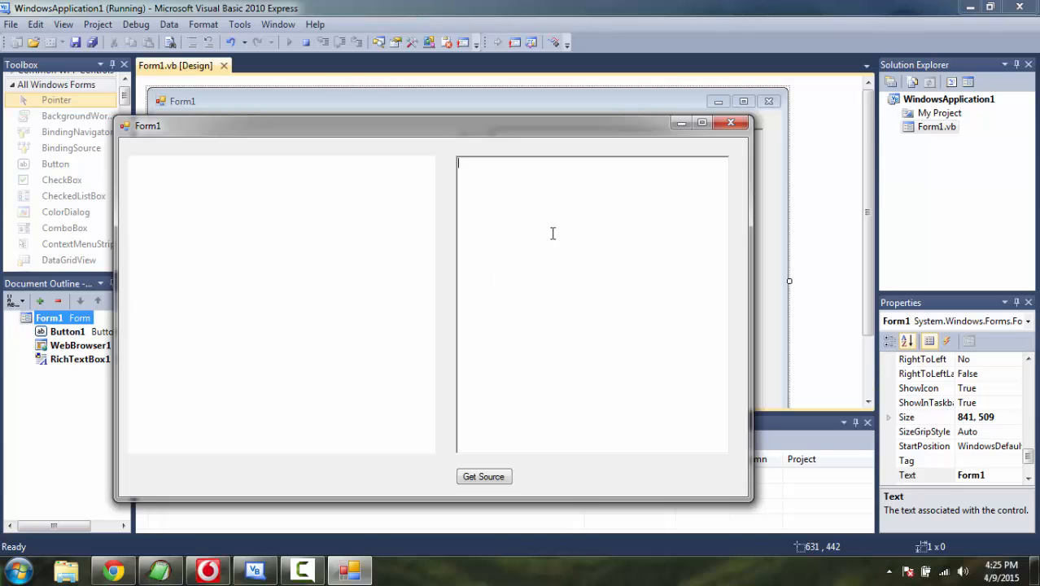
pyautogui.moveTo(674, 162)
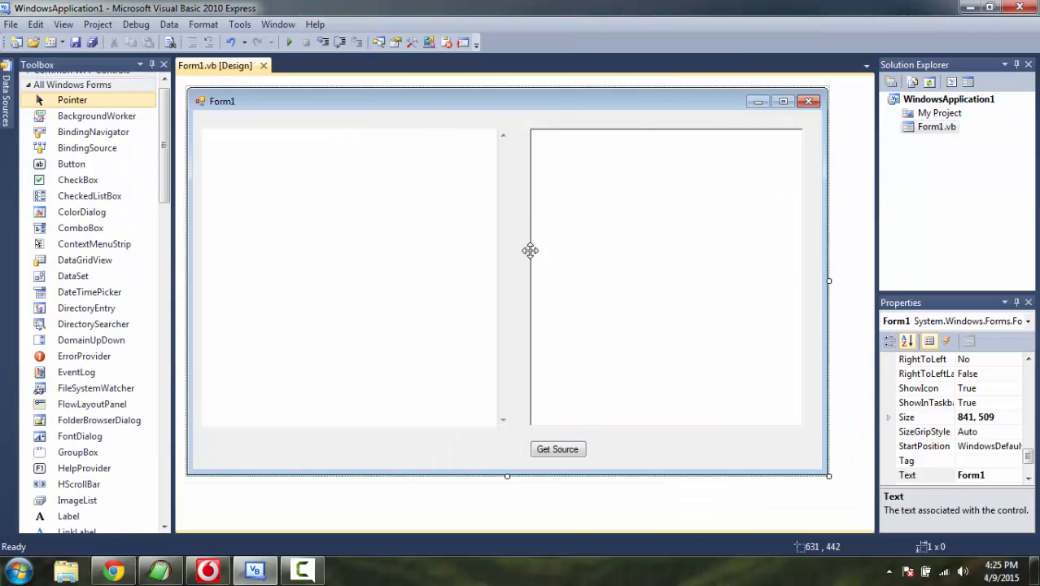
pyautogui.click(556, 449)
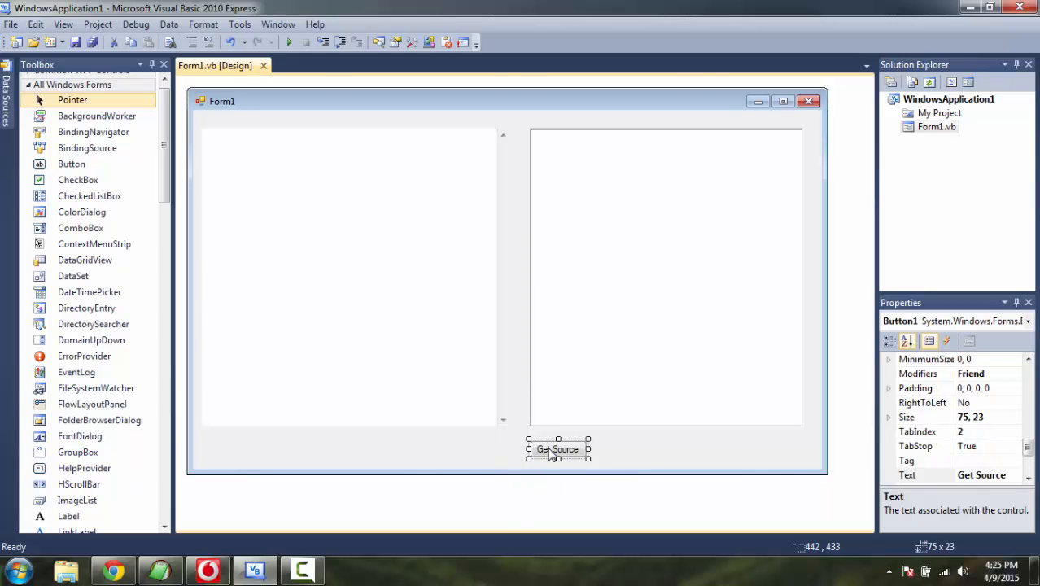
pyautogui.doubleClick(557, 449)
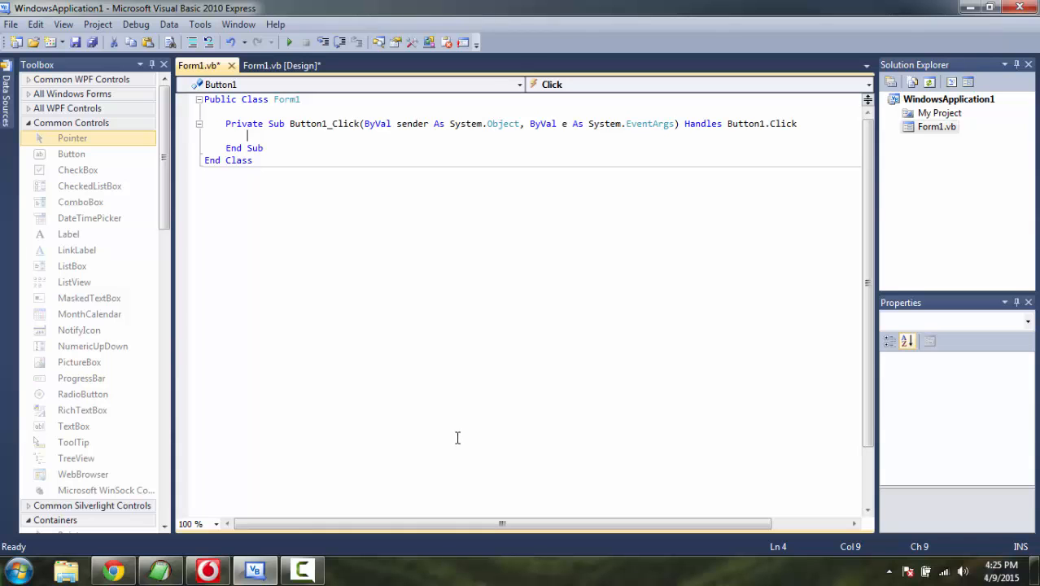
pyautogui.write('Web')
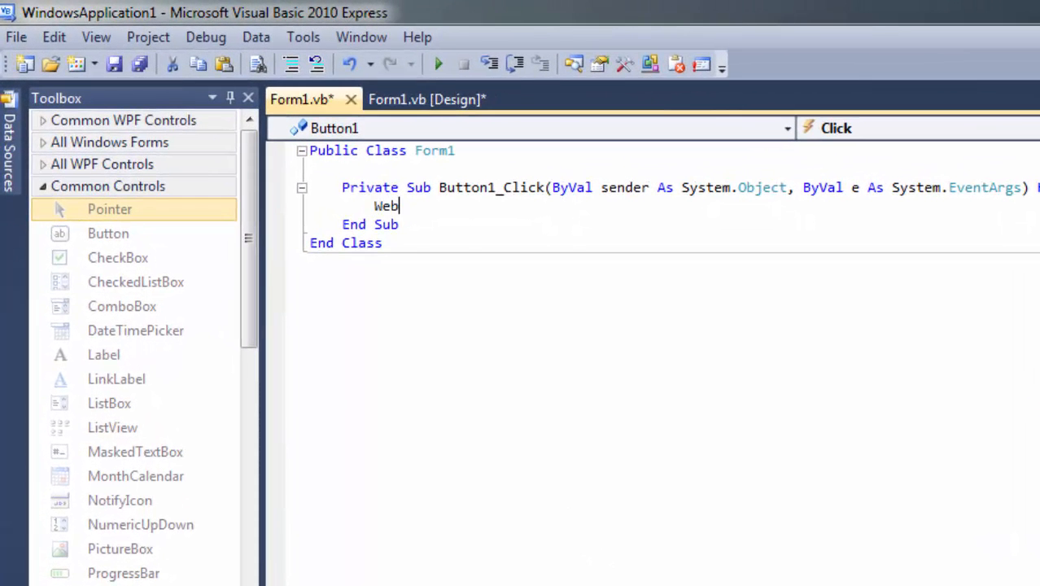
pyautogui.write('Web')
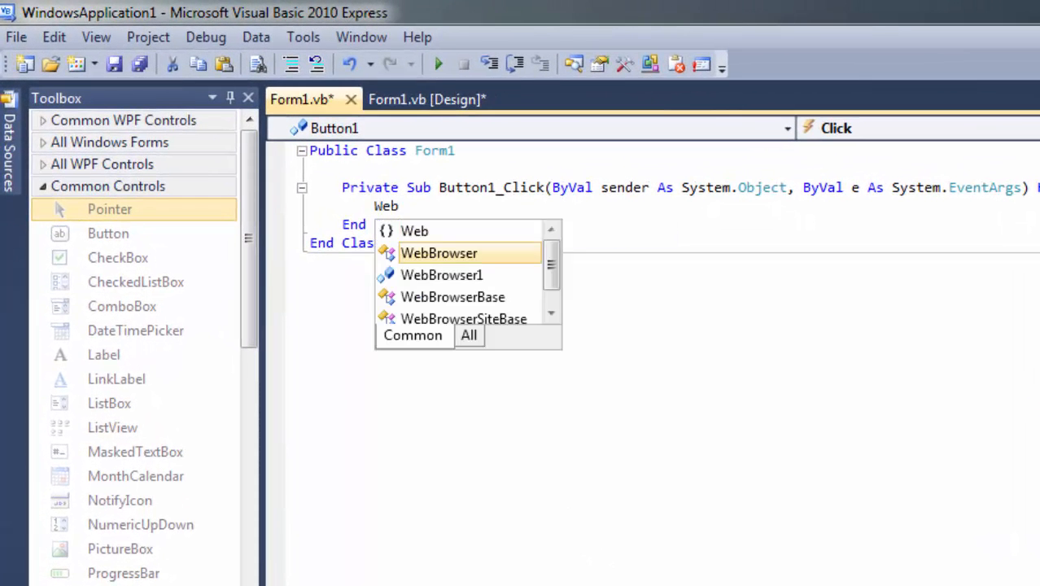
pyautogui.write('WebBrowser1')
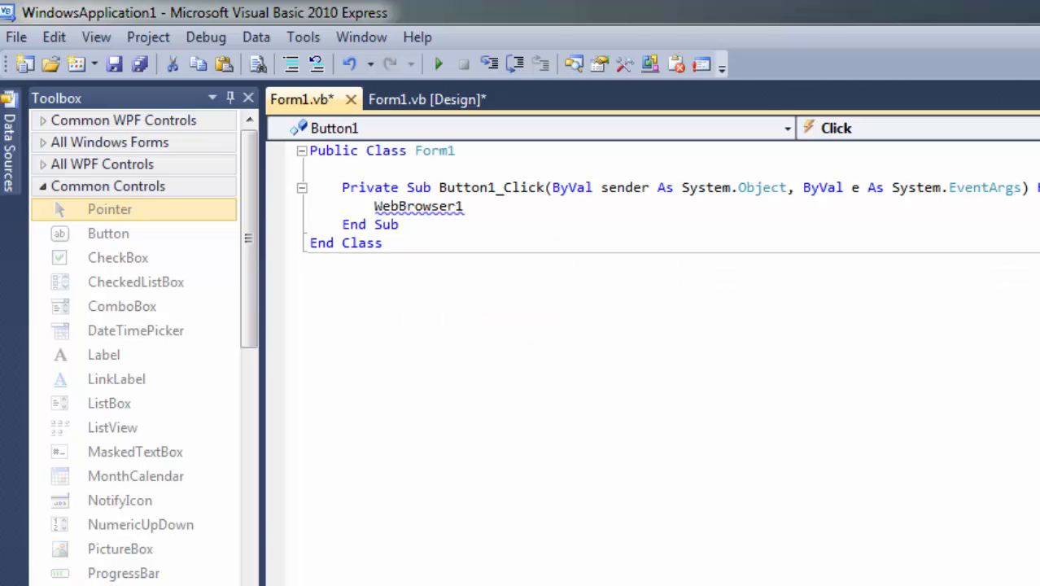
pyautogui.write('.')
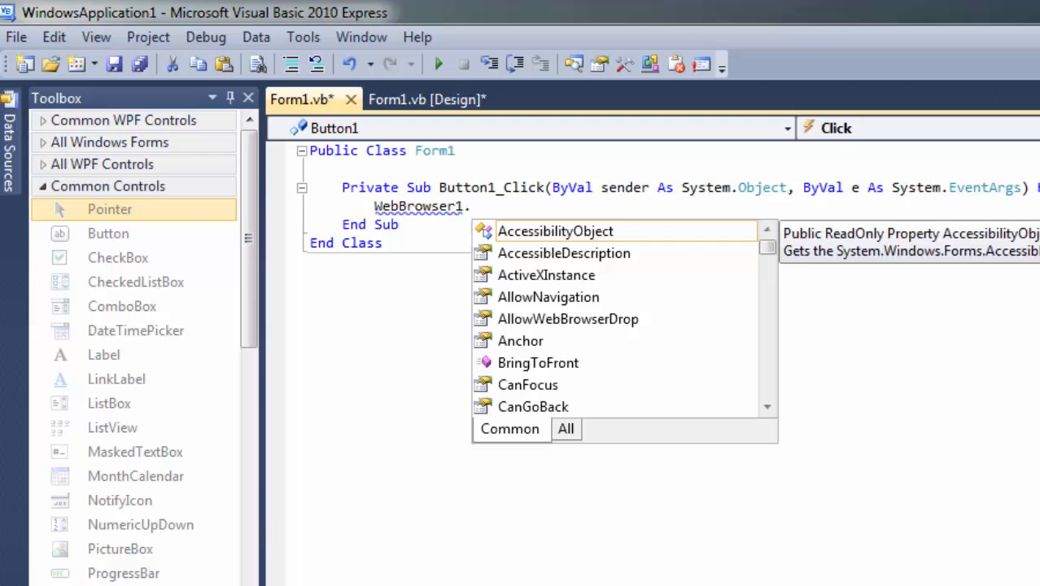
pyautogui.write('Navigate')
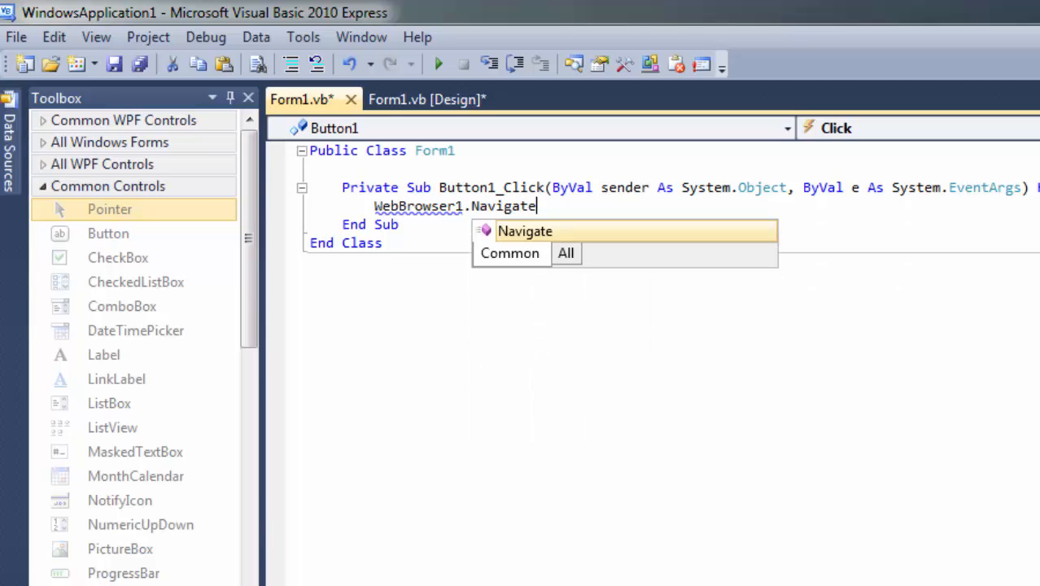
pyautogui.write('(')
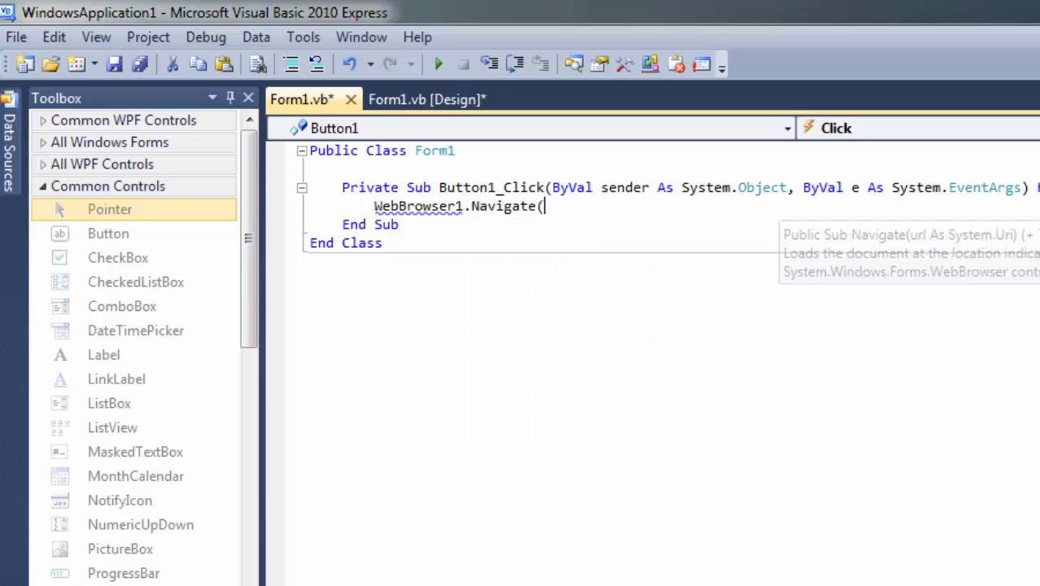
pyautogui.write('"http')
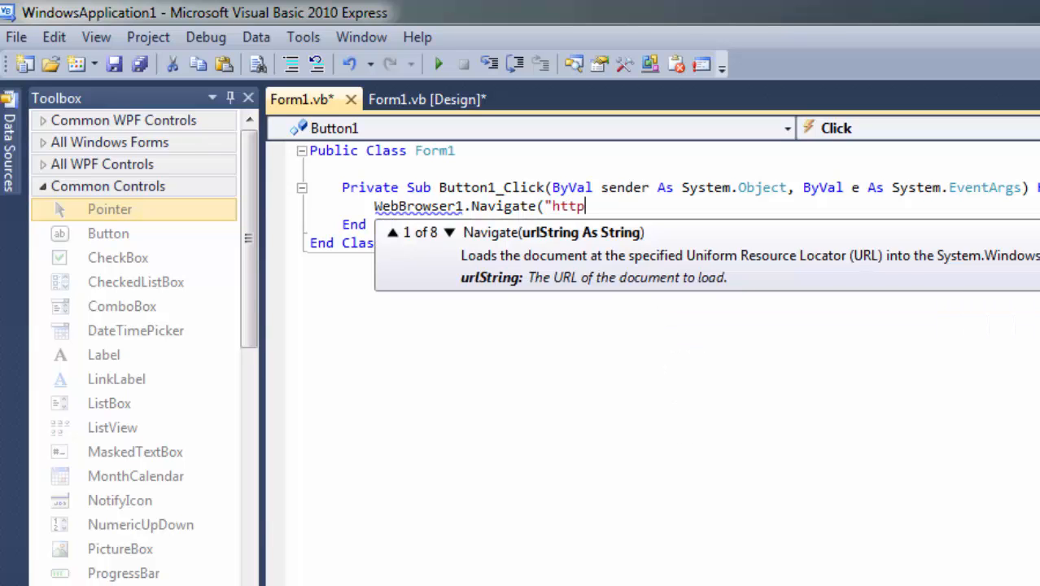
pyautogui.write('://bin')
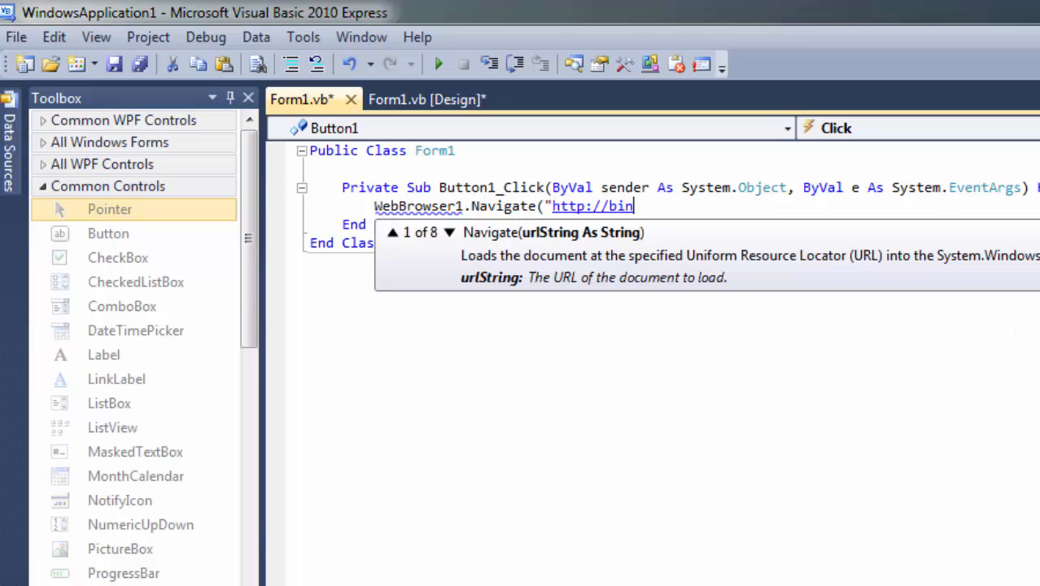
pyautogui.write('g.com")')
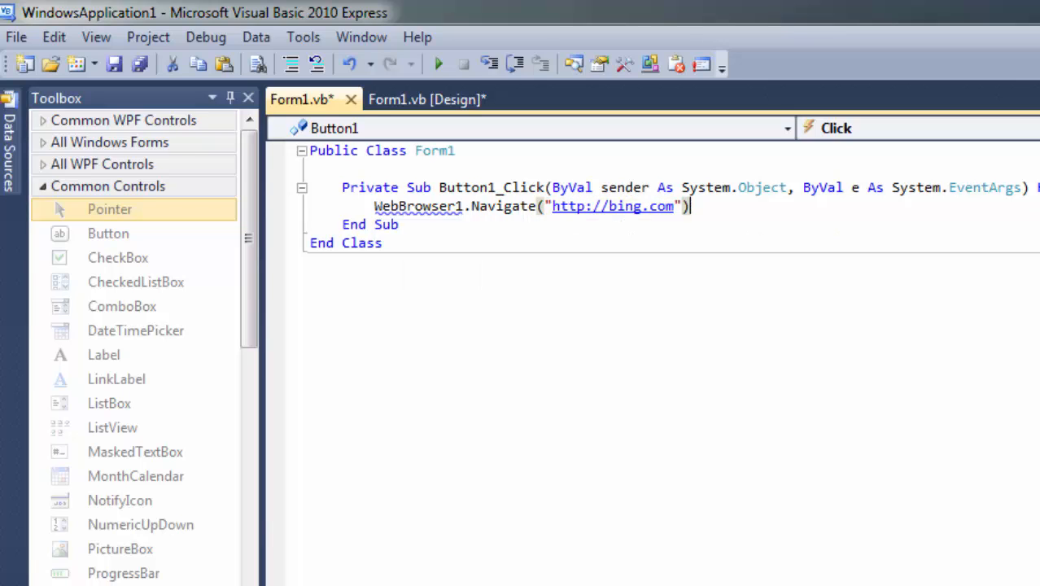
pyautogui.press('ctrl+s')
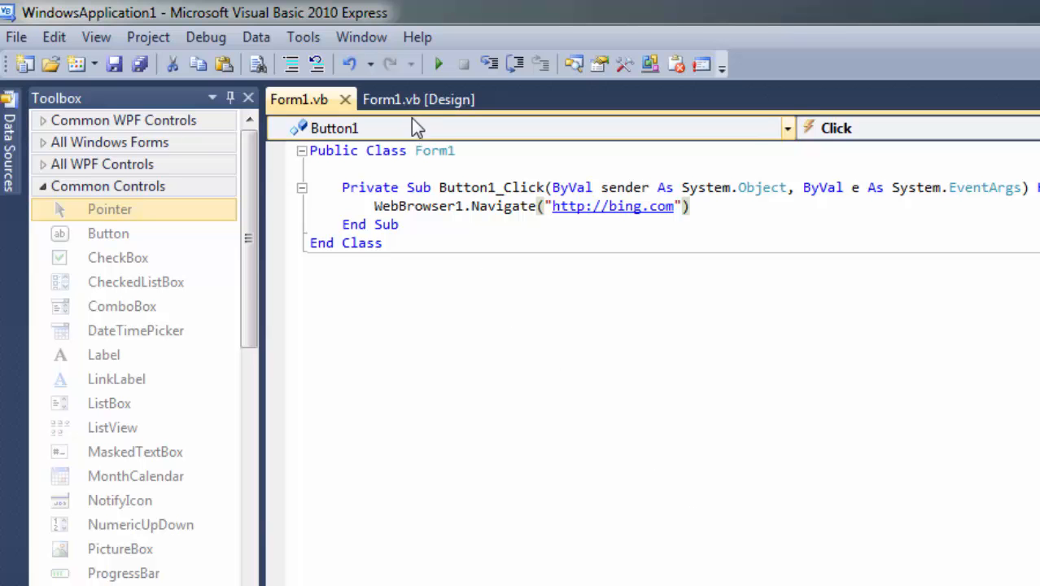
# Create RichTextBox1's TextChanged handler assigning WebBrowser1.DocumentText to RichTextBox1.Text
pyautogui.click(416, 99)
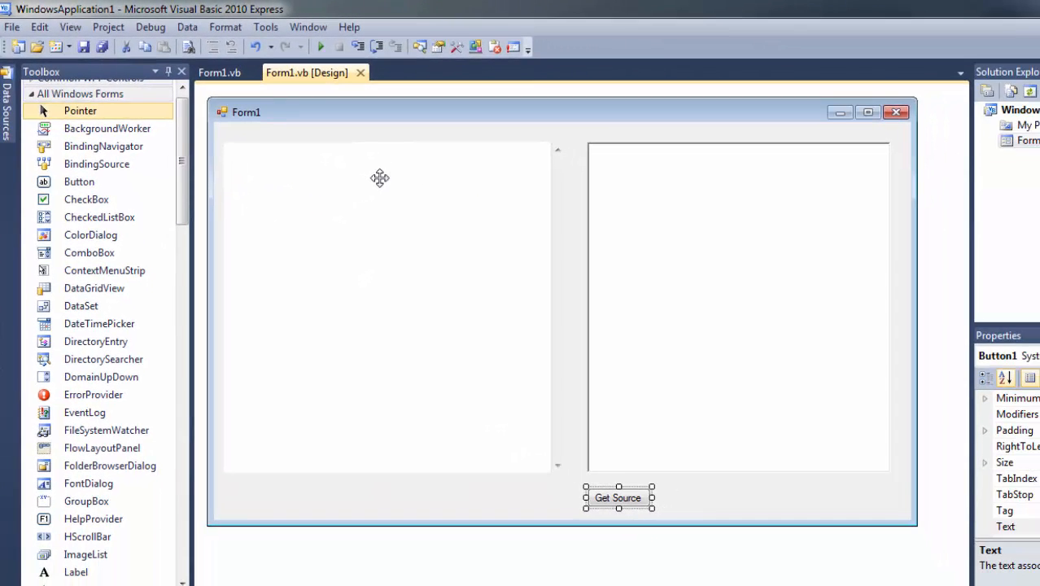
pyautogui.click(735, 306)
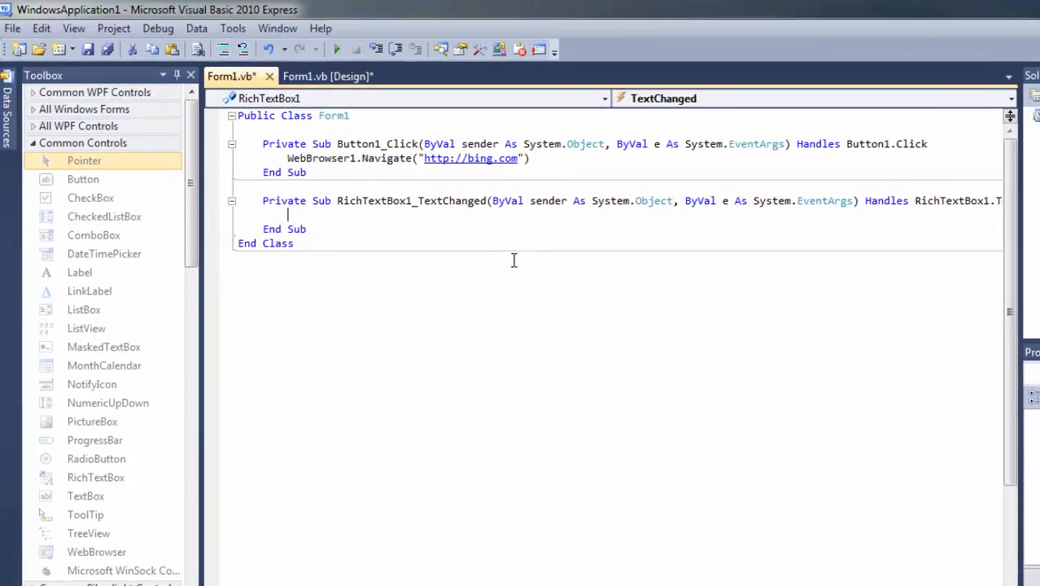
pyautogui.write('RichTextBox1')
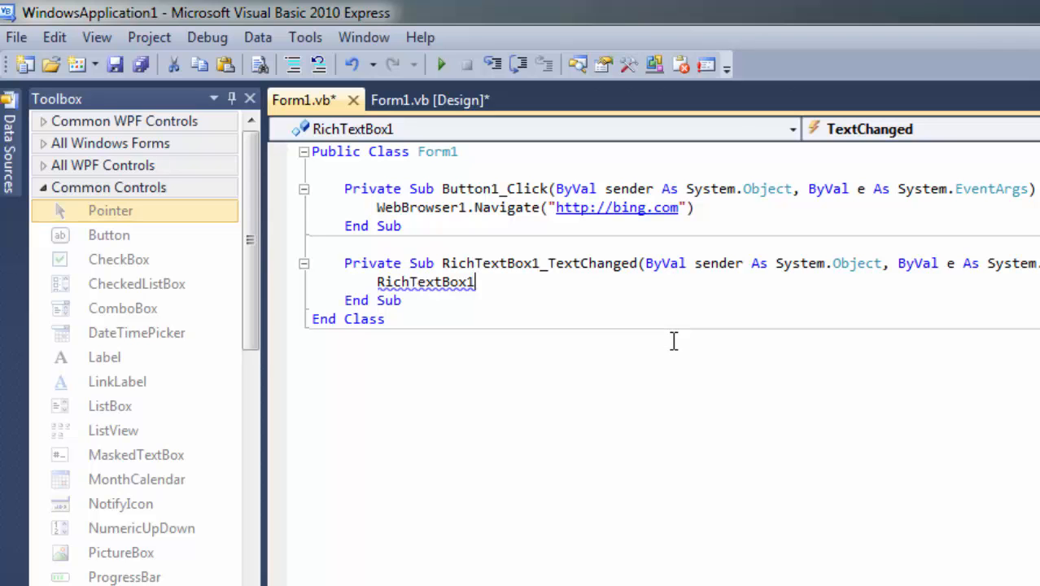
pyautogui.write('.Text =')
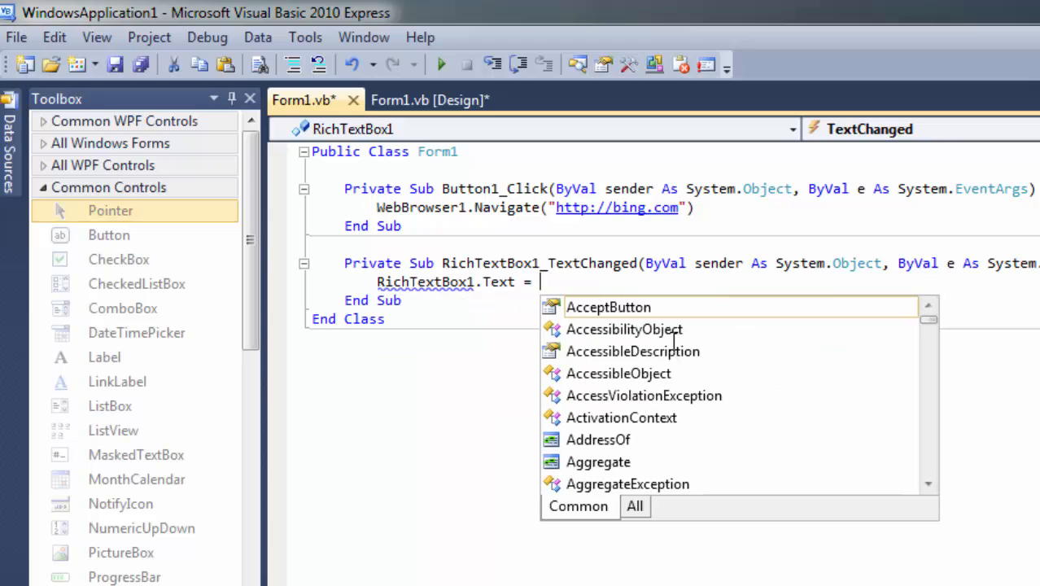
pyautogui.write('We')
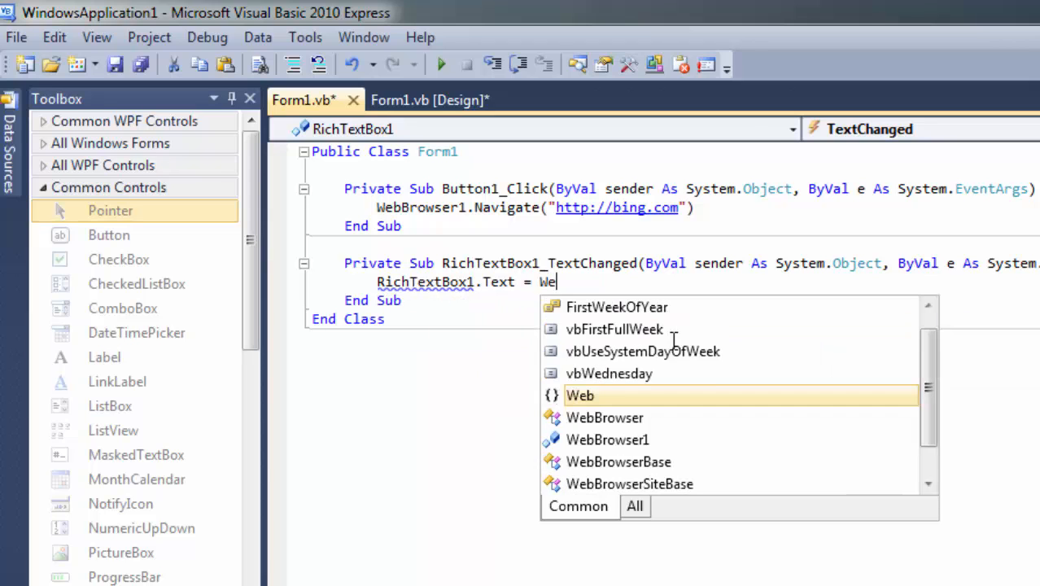
pyautogui.write('bBrowser1')
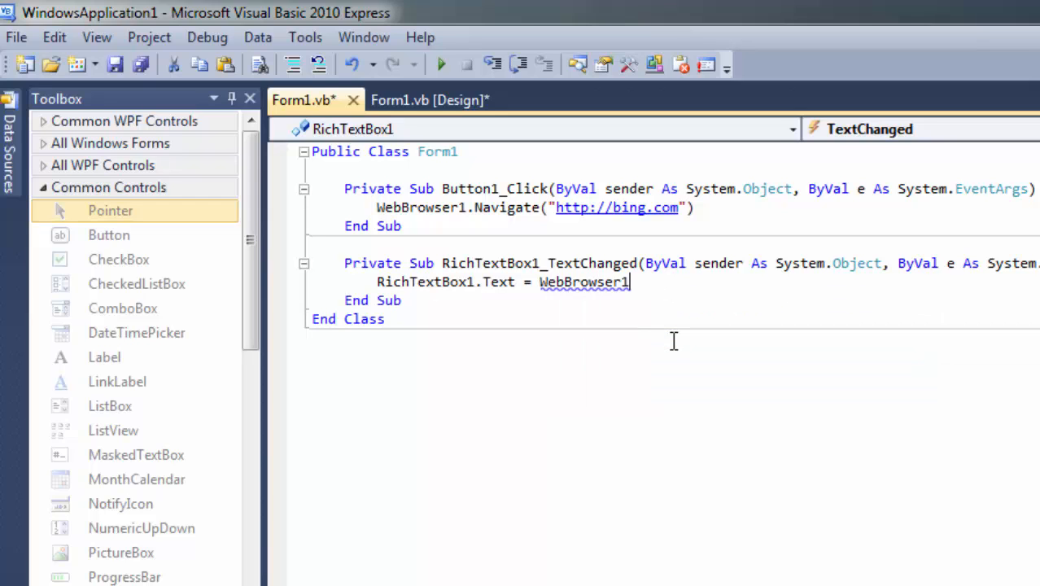
pyautogui.write('.')
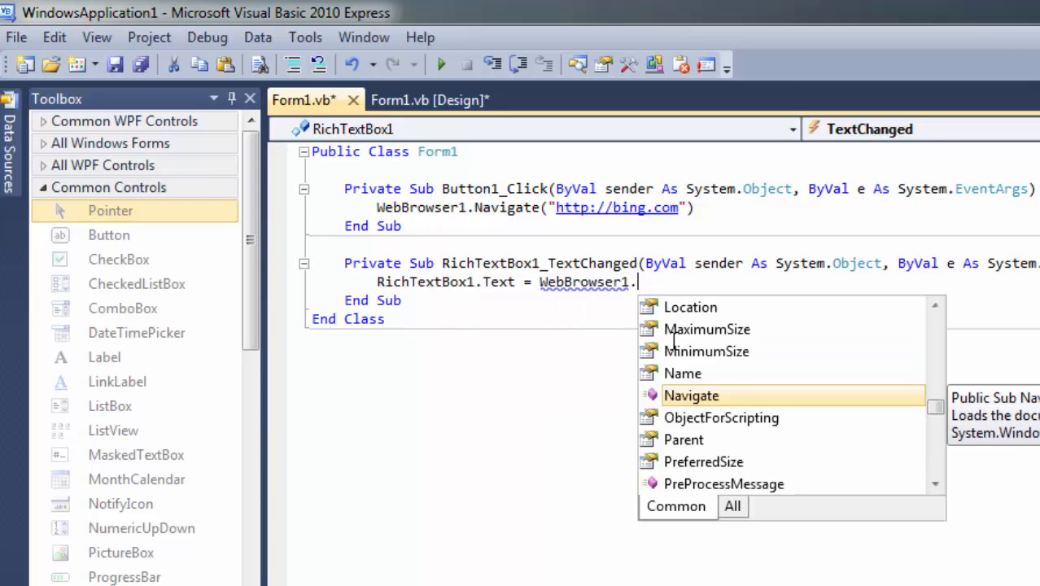
pyautogui.write('D')
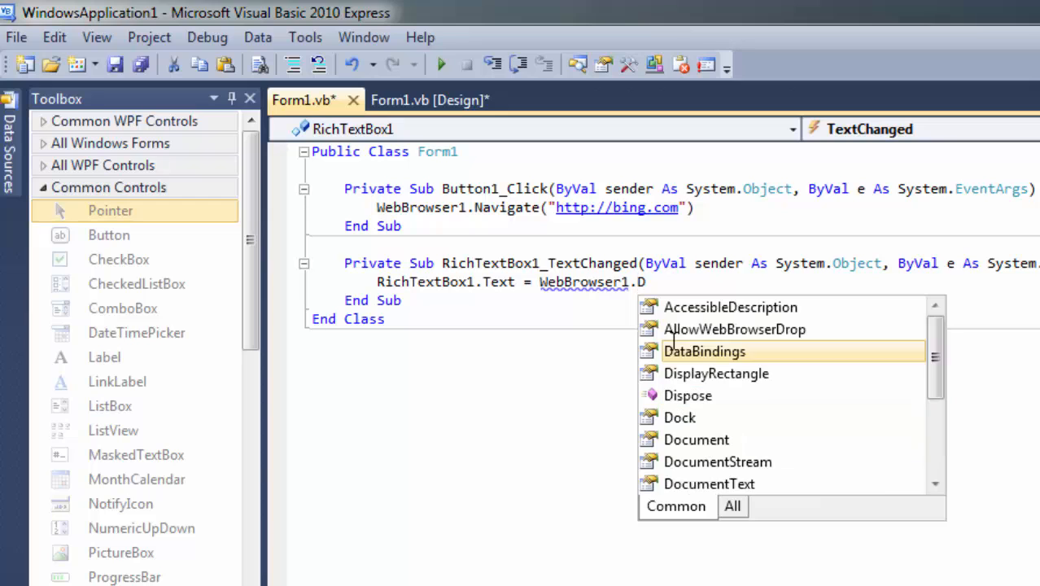
pyautogui.write('oc')
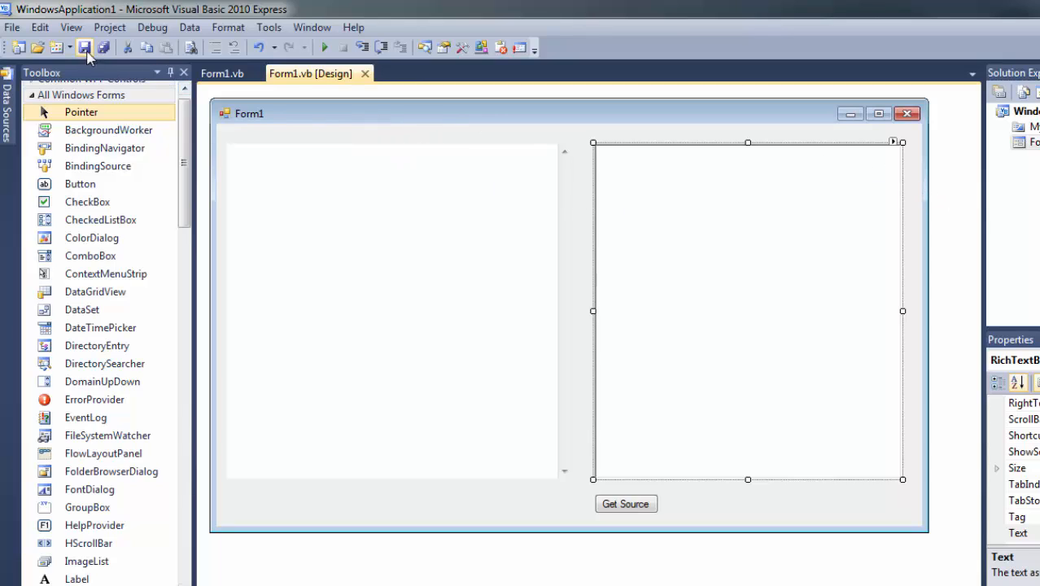
pyautogui.moveTo(325, 46)
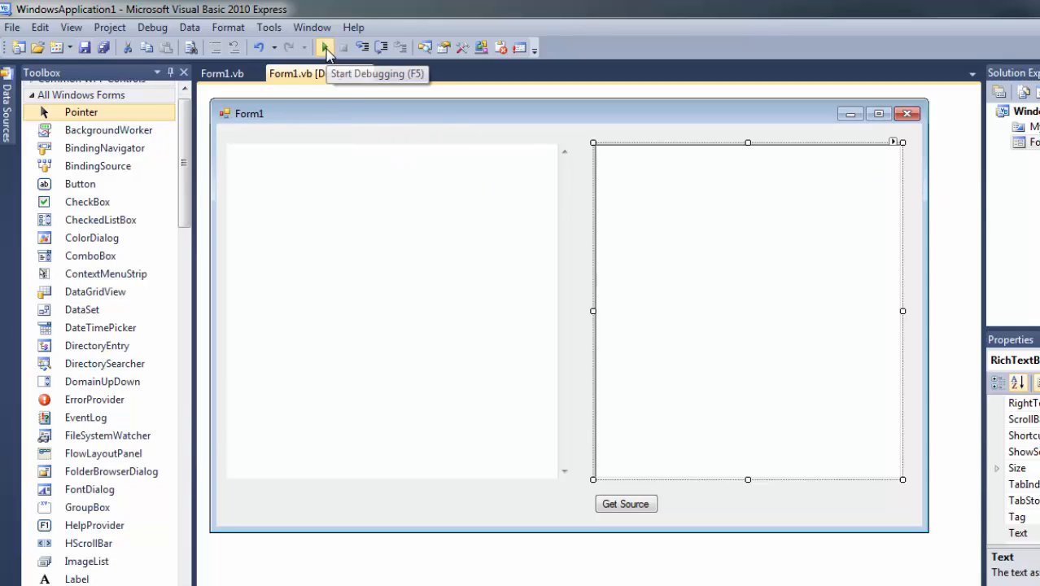
# Run the app and let Bing load in the browser pane while the source box stays empty
pyautogui.click(324, 46)
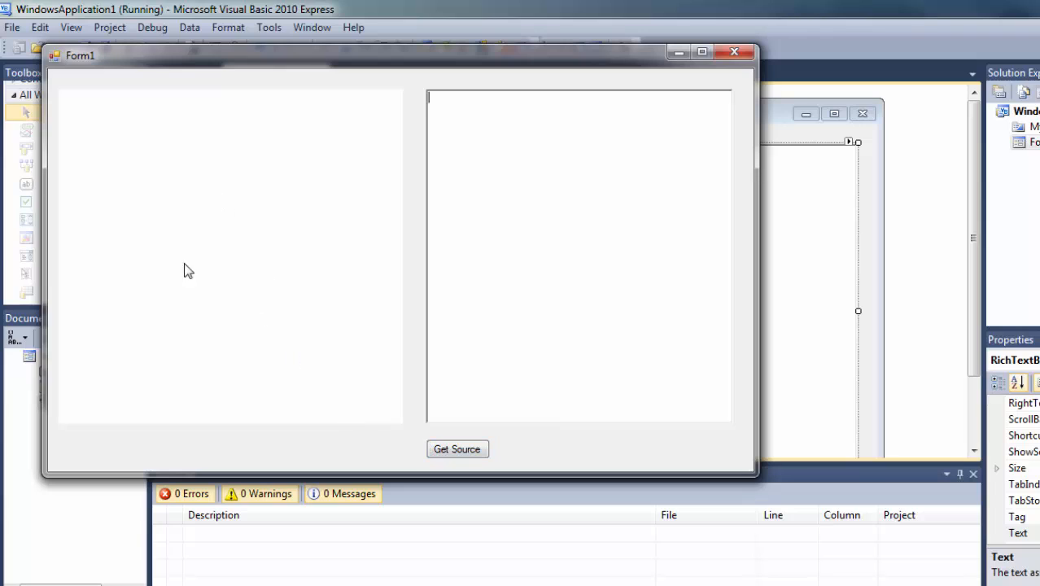
pyautogui.moveTo(162, 178)
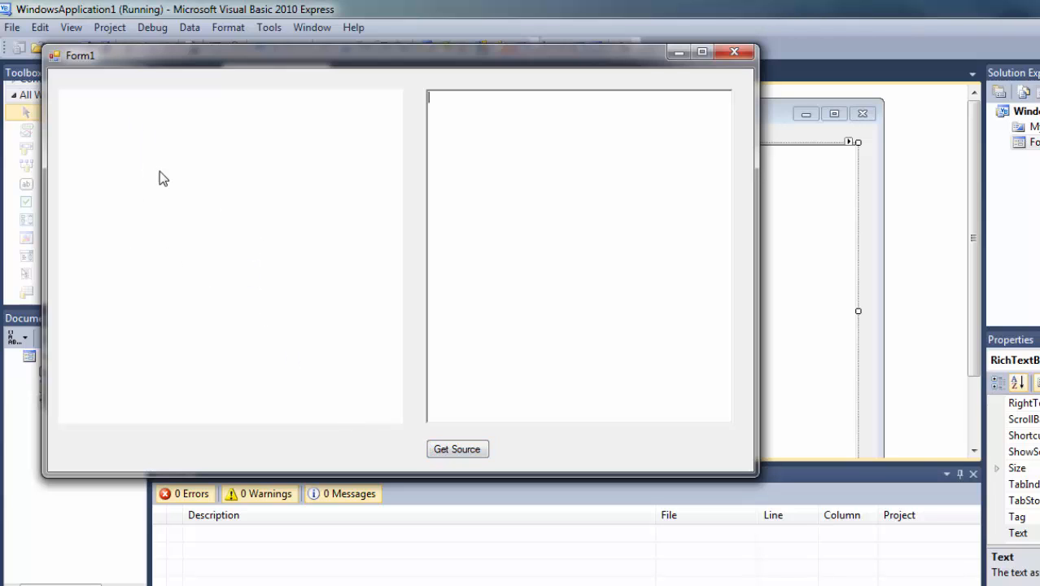
pyautogui.moveTo(571, 194)
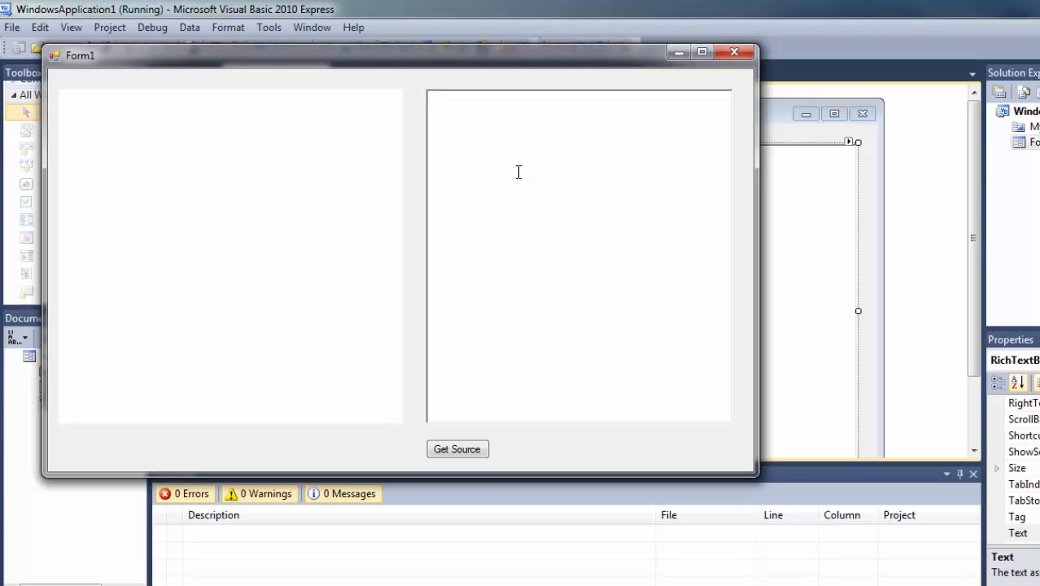
pyautogui.moveTo(273, 226)
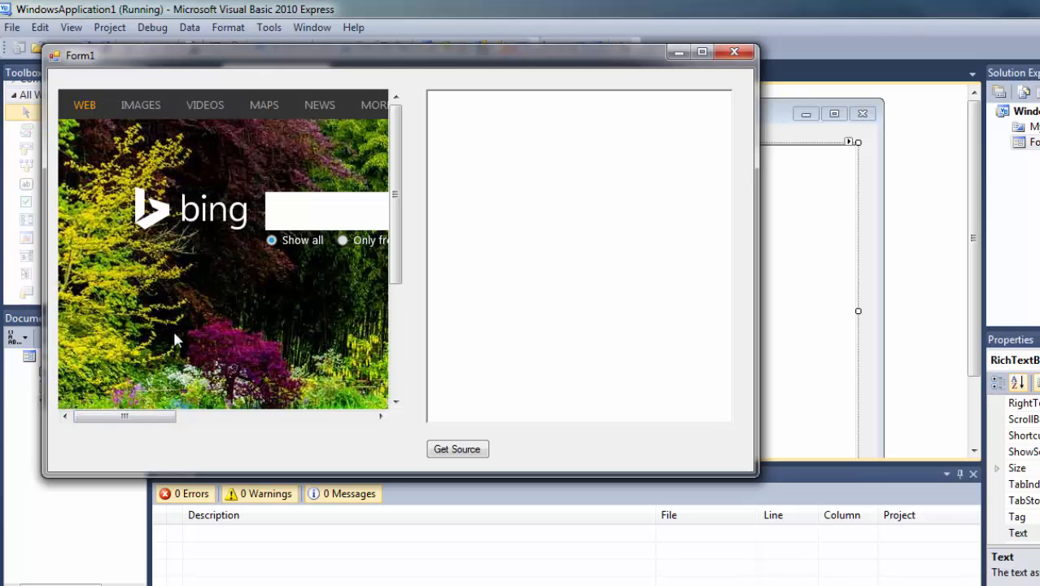
pyautogui.moveTo(391, 295)
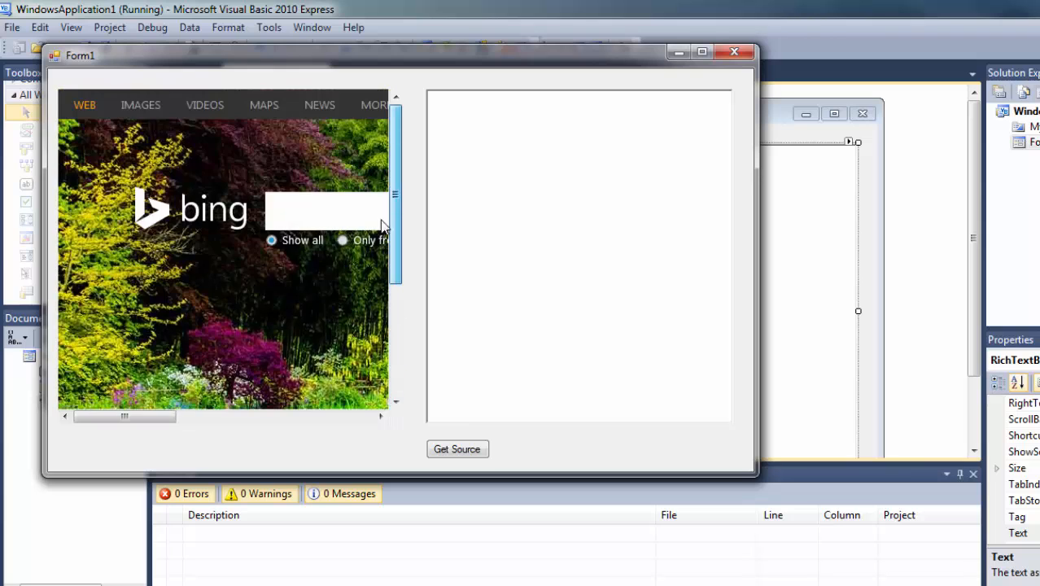
pyautogui.scroll(-3)
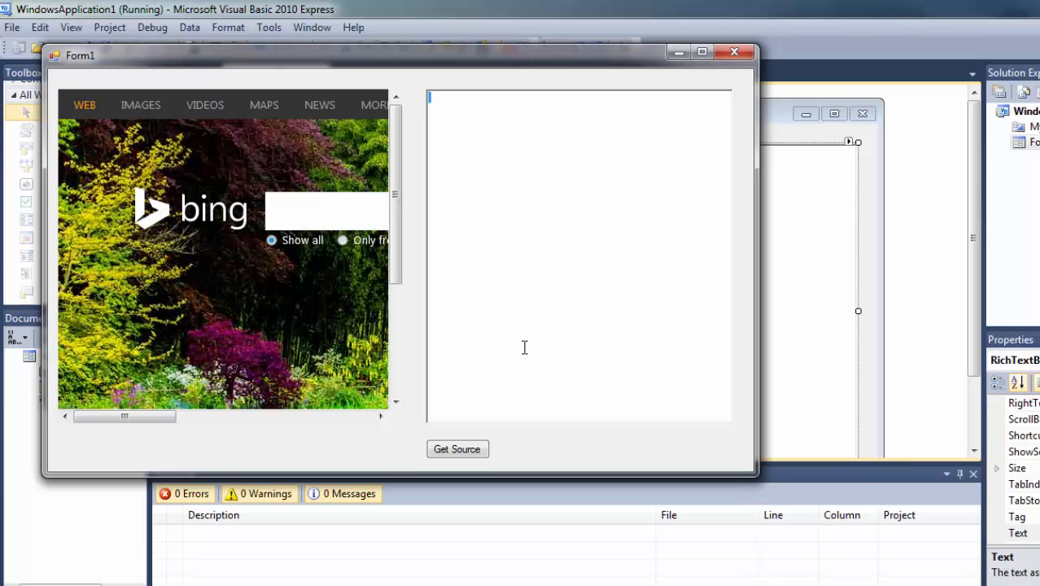
pyautogui.moveTo(534, 301)
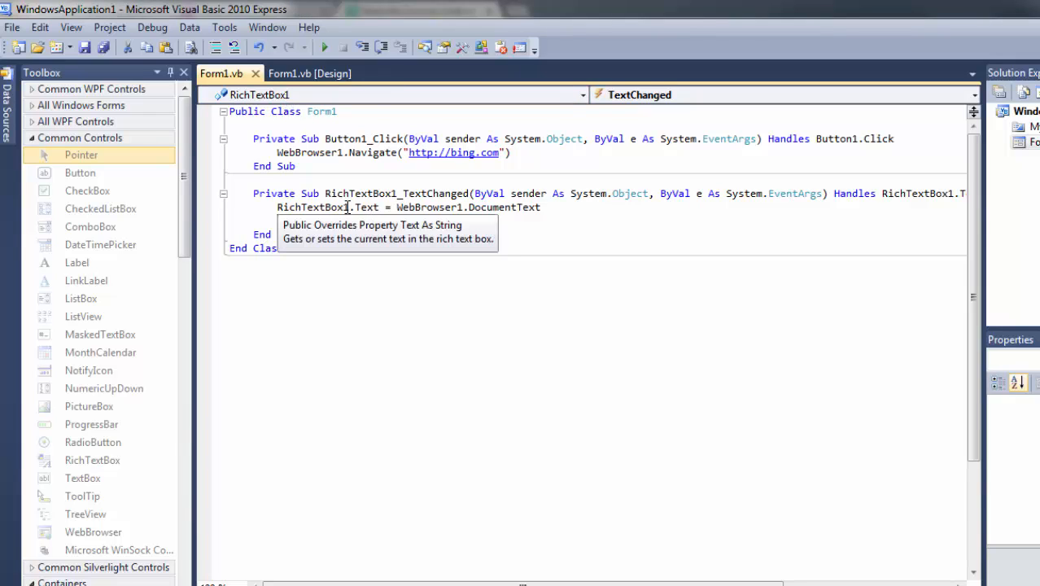
# Delete the RichTextBox1.Text = WebBrowser1.DocumentText line from the TextChanged handler
pyautogui.doubleClick(397, 192)
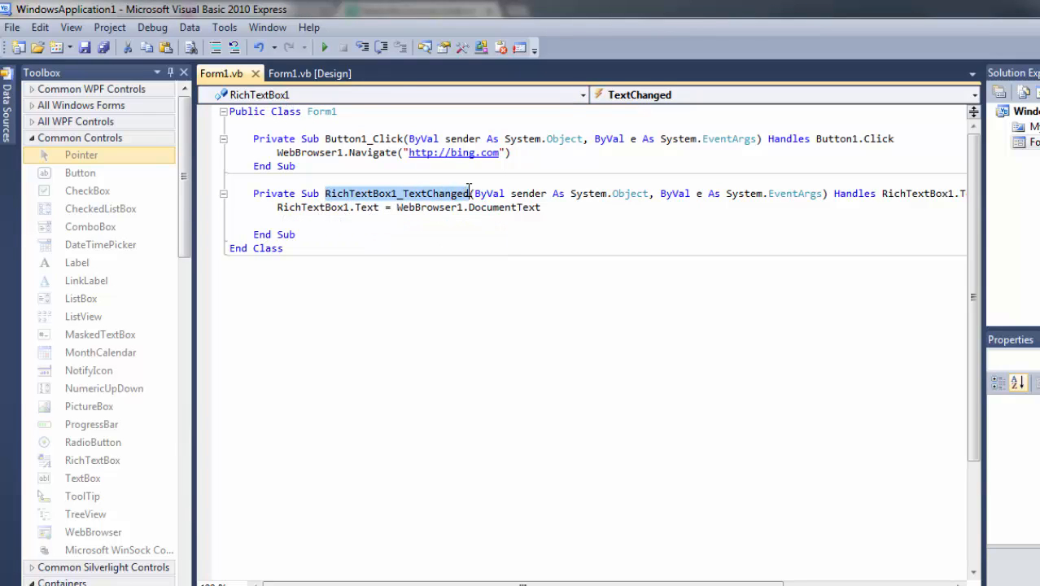
pyautogui.click(327, 192)
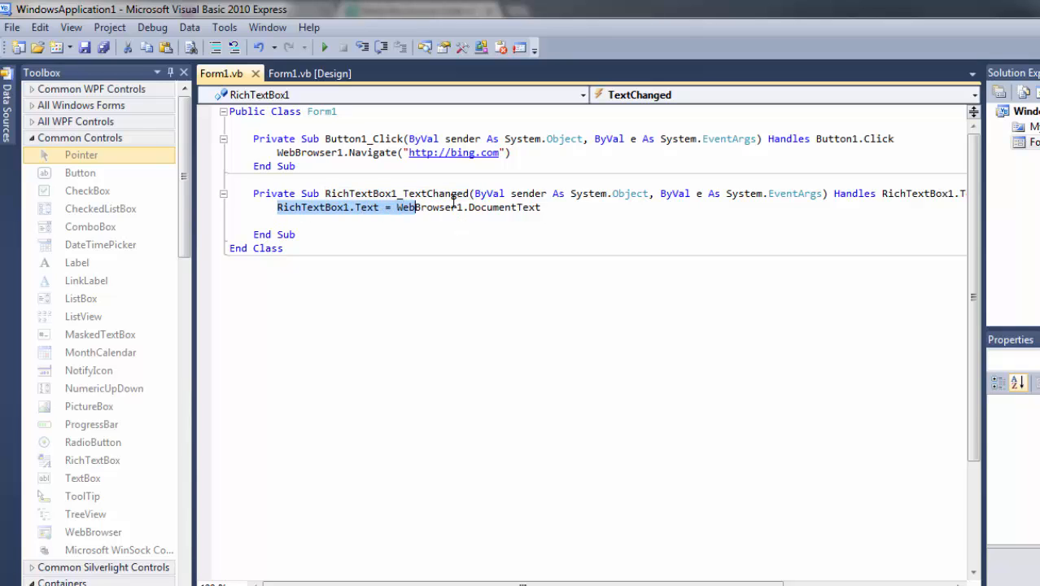
pyautogui.doubleClick(371, 192)
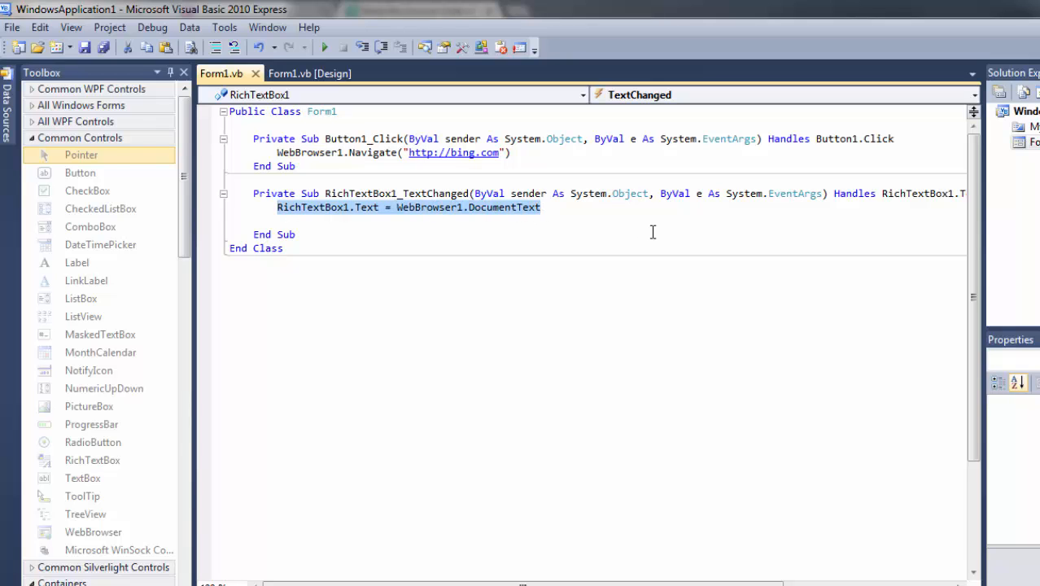
pyautogui.press('Delete')
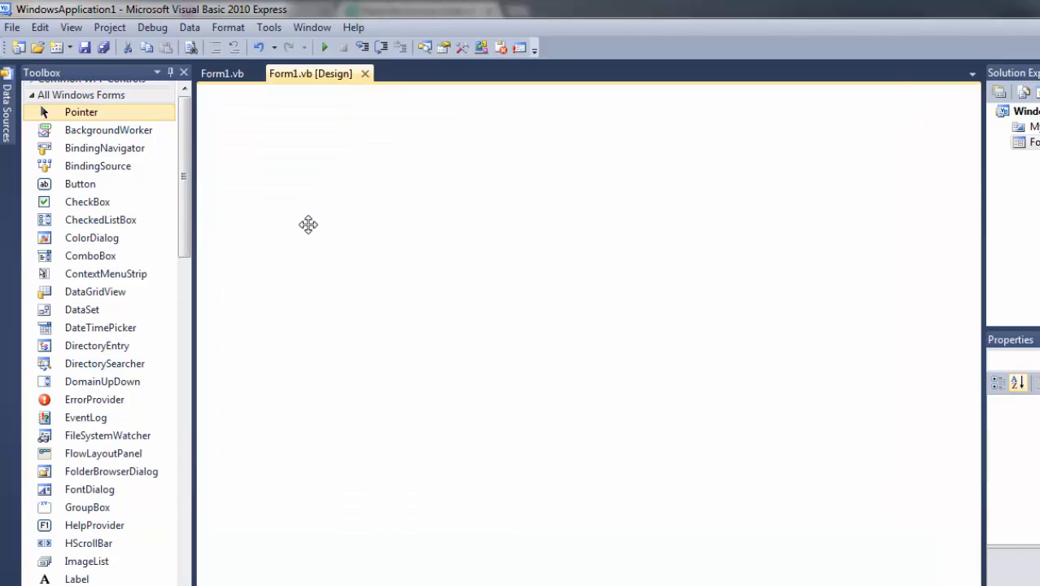
# Create WebBrowser1_DocumentCompleted setting RichTextBox1.Text to WebBrowser1.DocumentText, then return to the designer
pyautogui.click(222, 73)
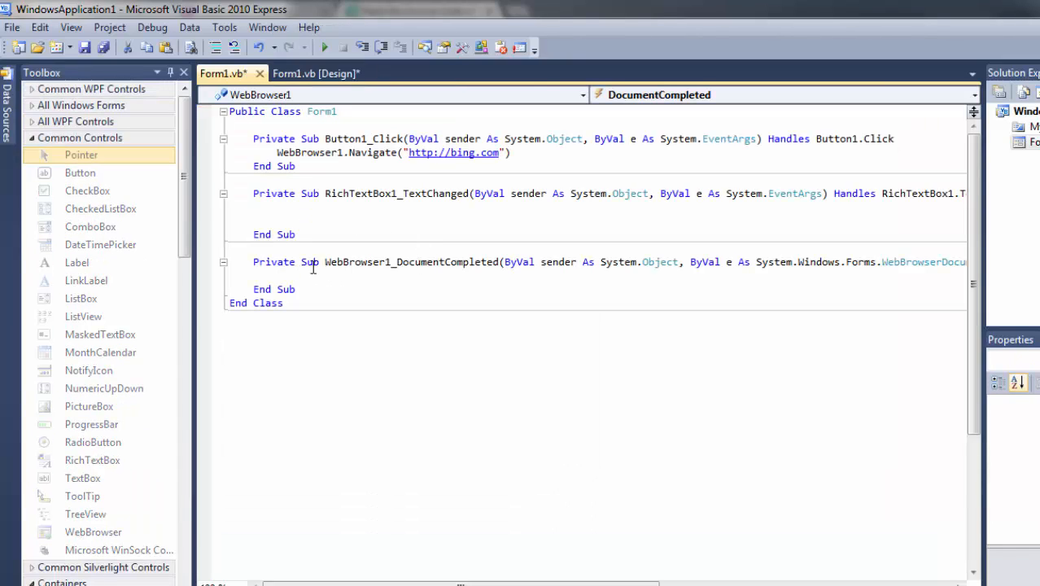
pyautogui.doubleClick(410, 261)
pyautogui.write('RichTextBox1.Text = WebBrowser1.DocumentText')
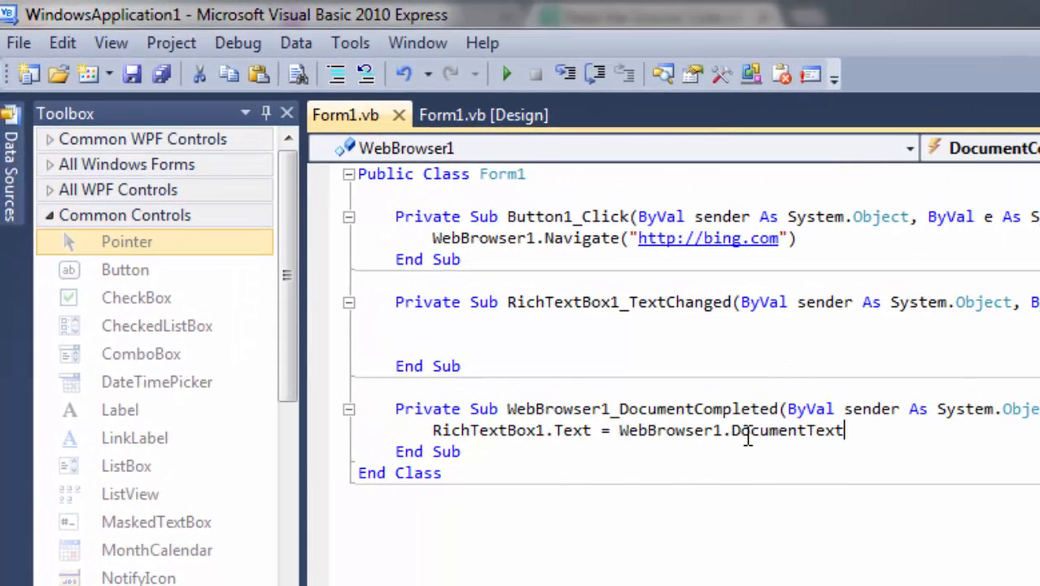
pyautogui.click(883, 440)
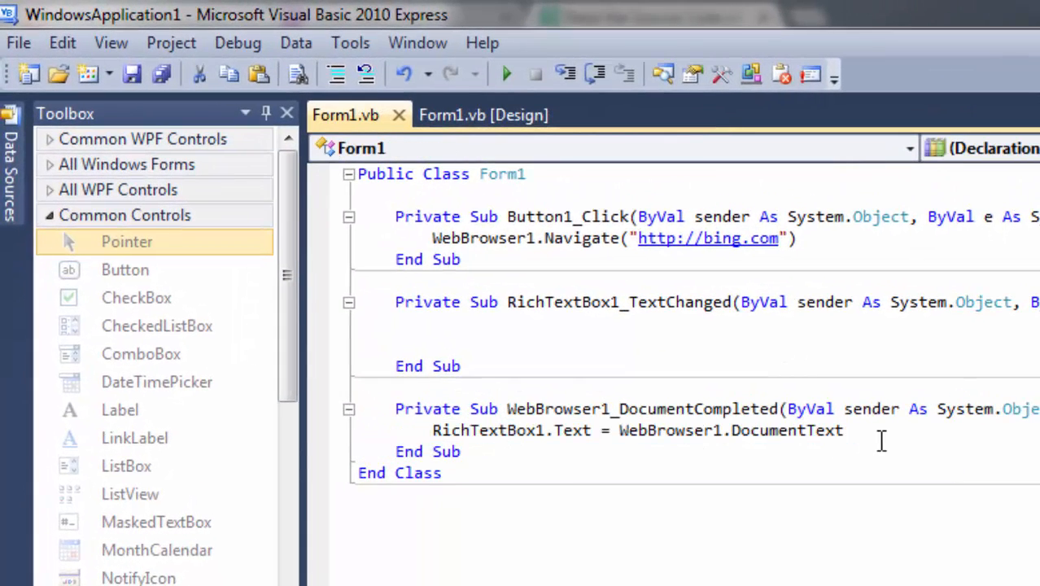
pyautogui.click(485, 114)
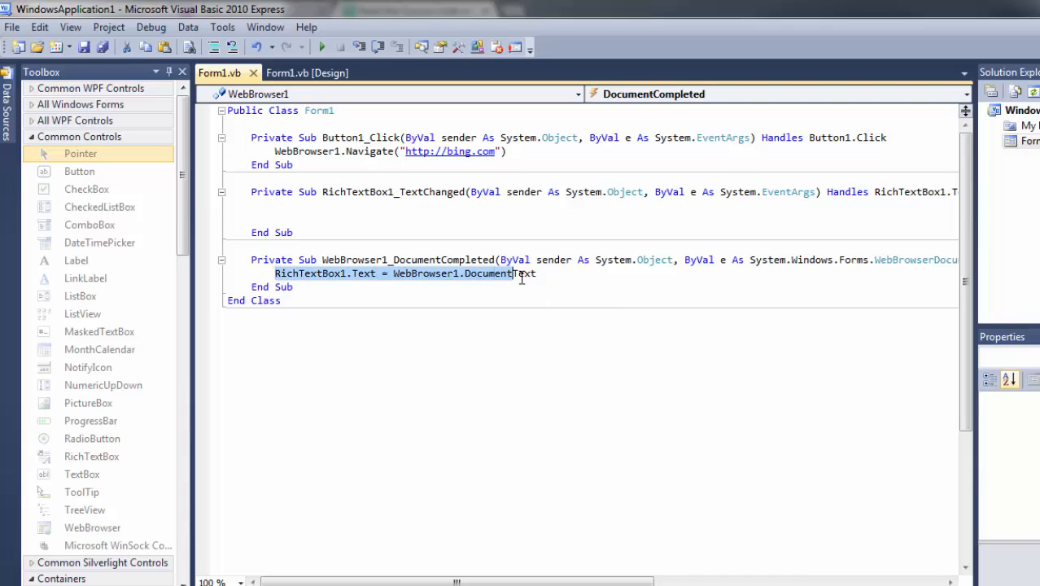
pyautogui.click(307, 72)
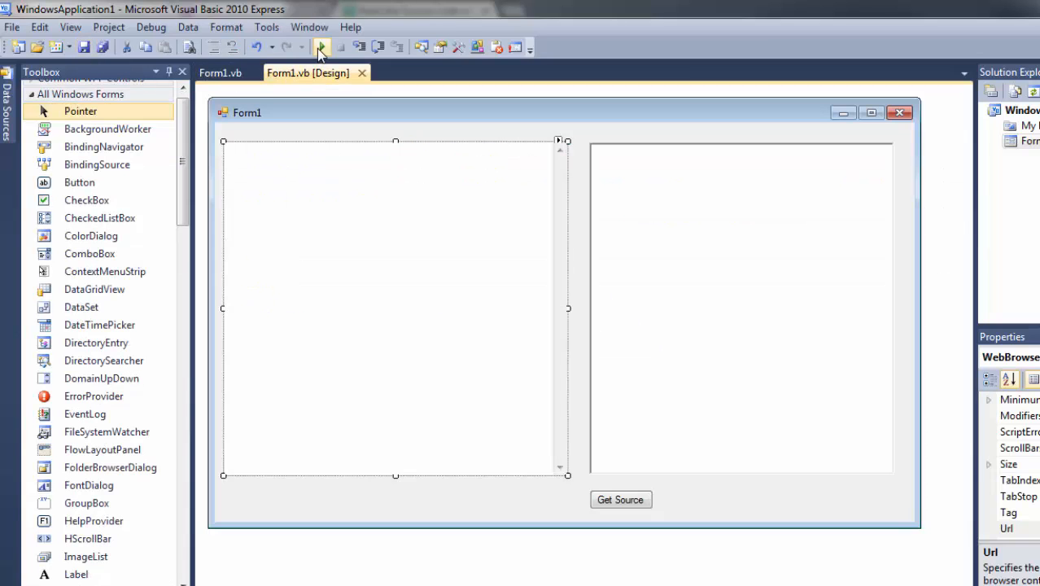
# Start debugging to run Form1 and test the new DocumentCompleted handler
pyautogui.click(322, 45)
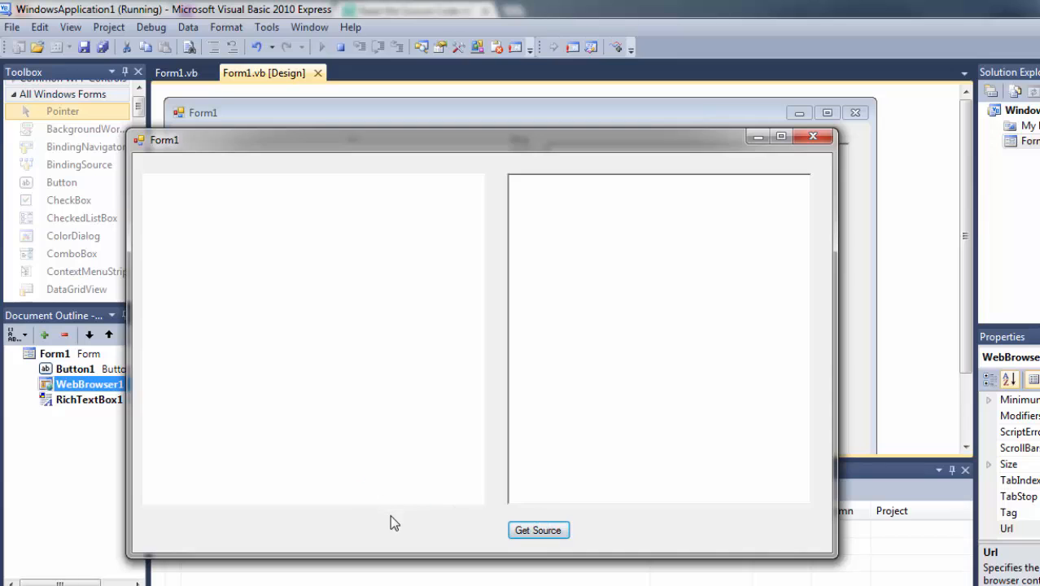
pyautogui.moveTo(285, 313)
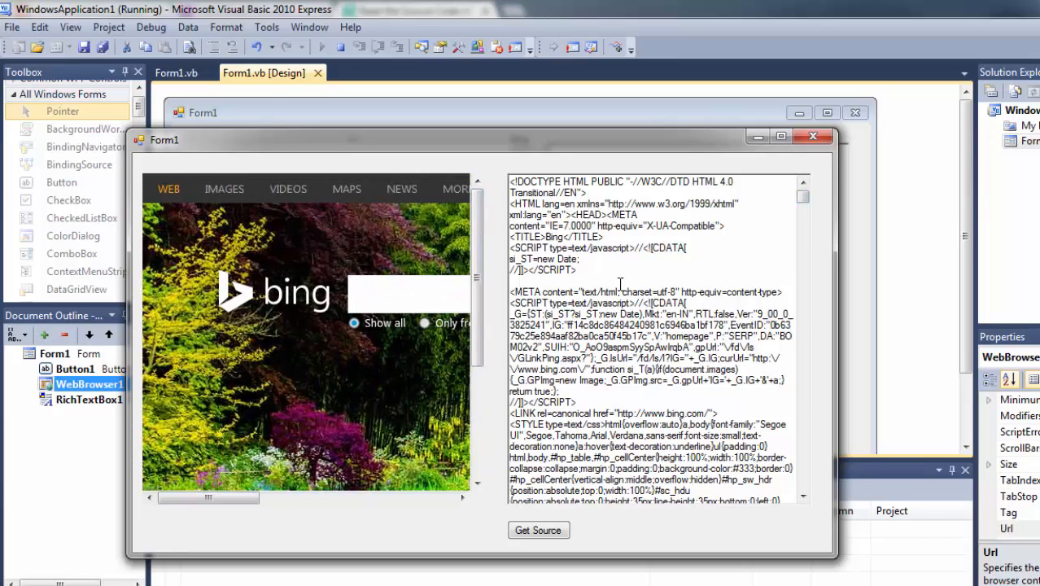
pyautogui.moveTo(778, 241)
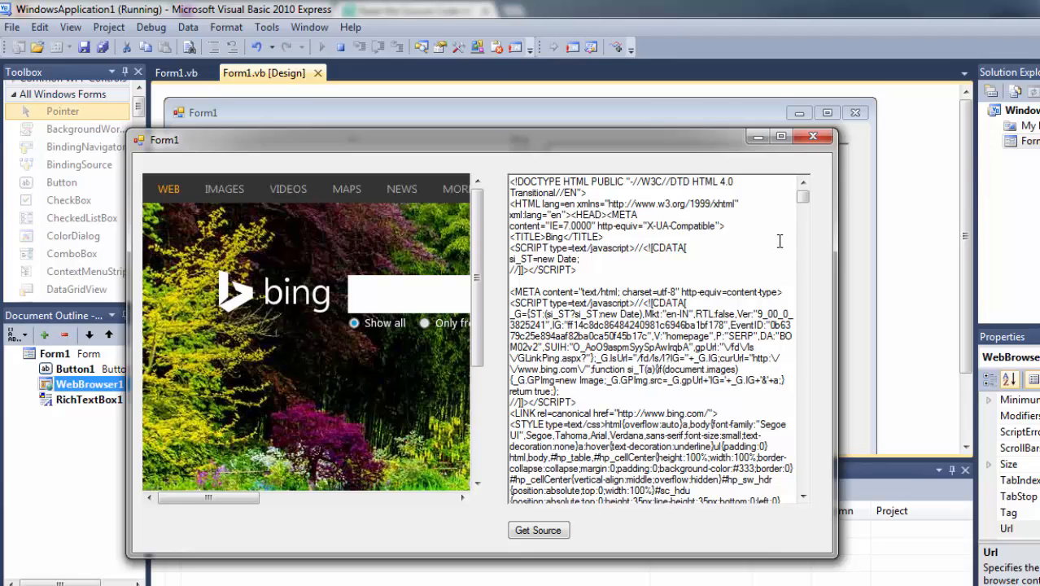